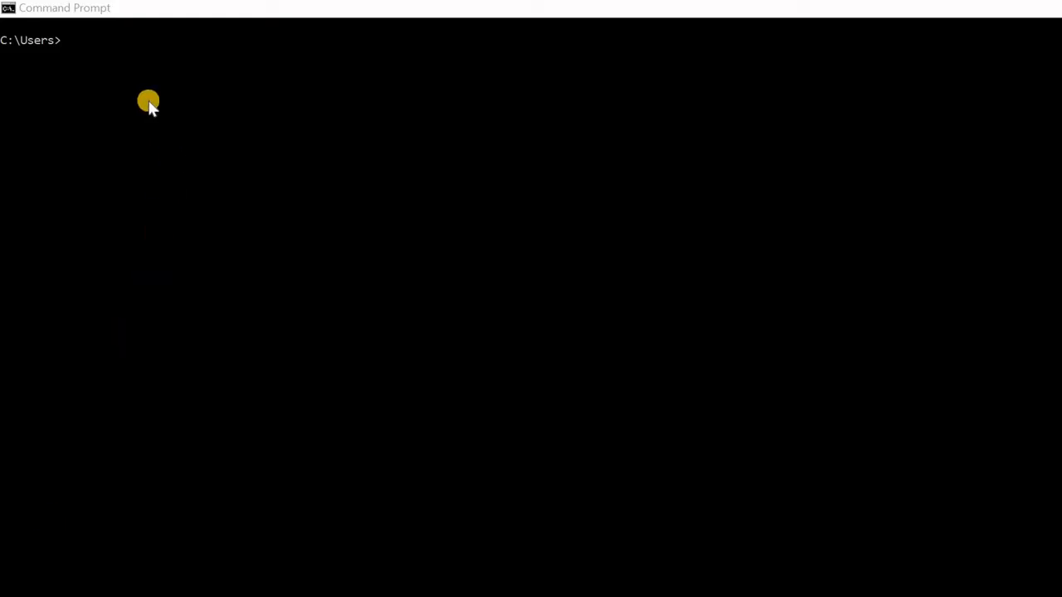
mouse_move(86, 50)
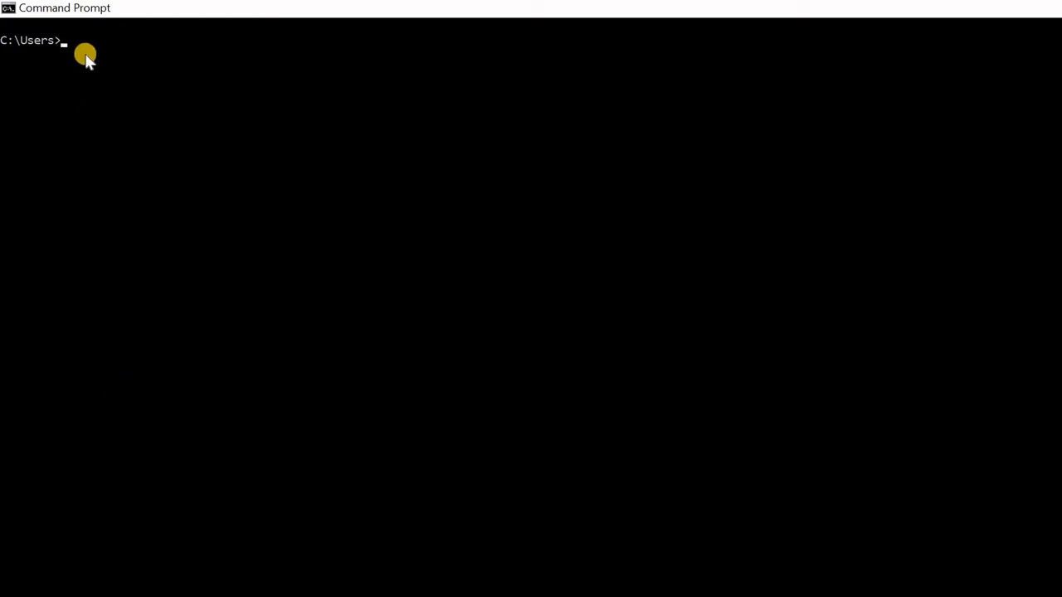
Run pip install PyInstaller at the C:\Users> prompt.
left_click(75, 40)
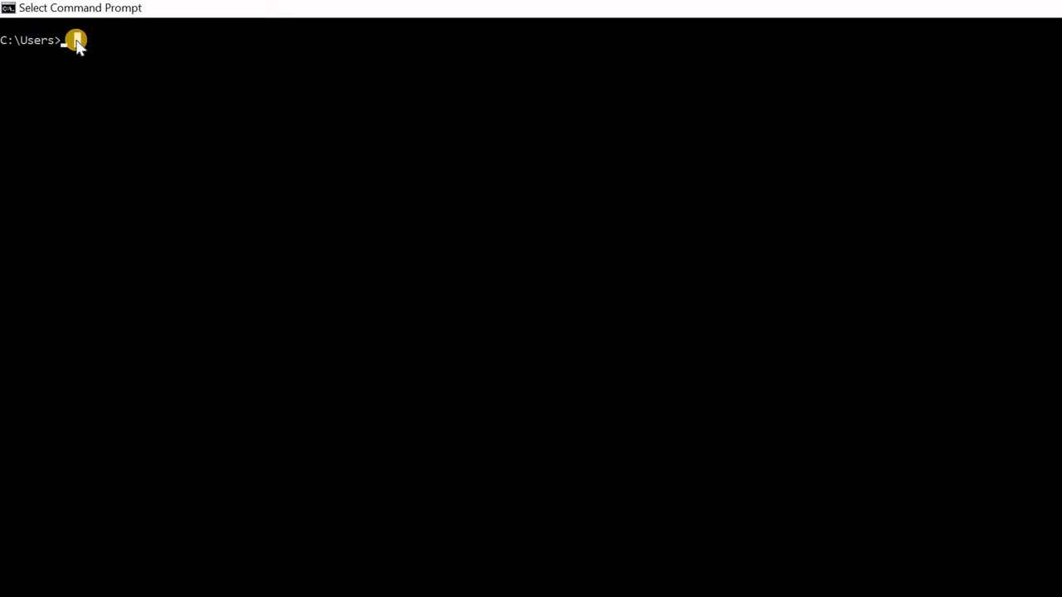
type("pip install P")
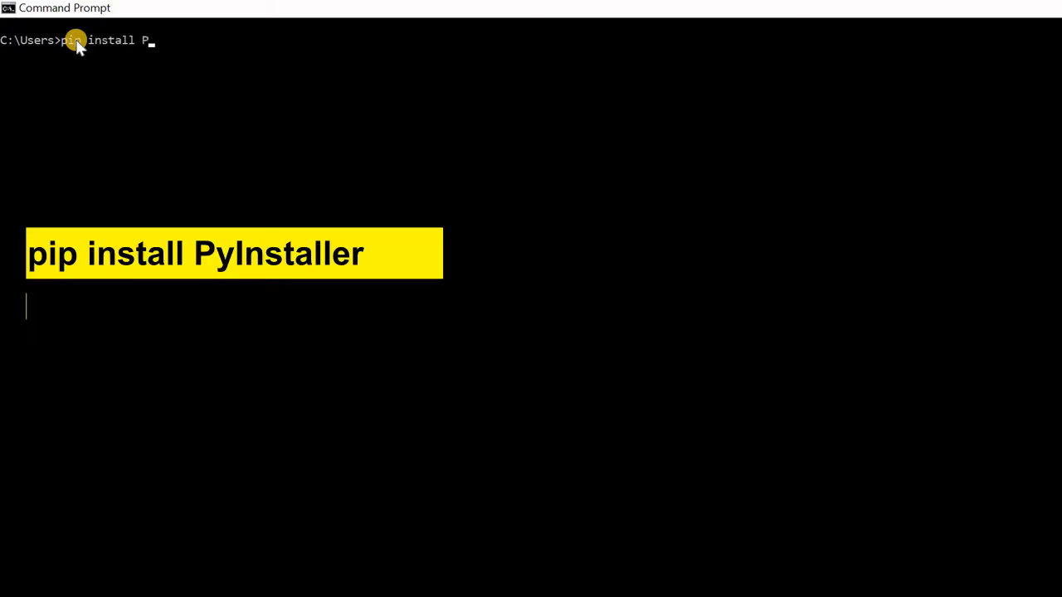
type("yInstalle")
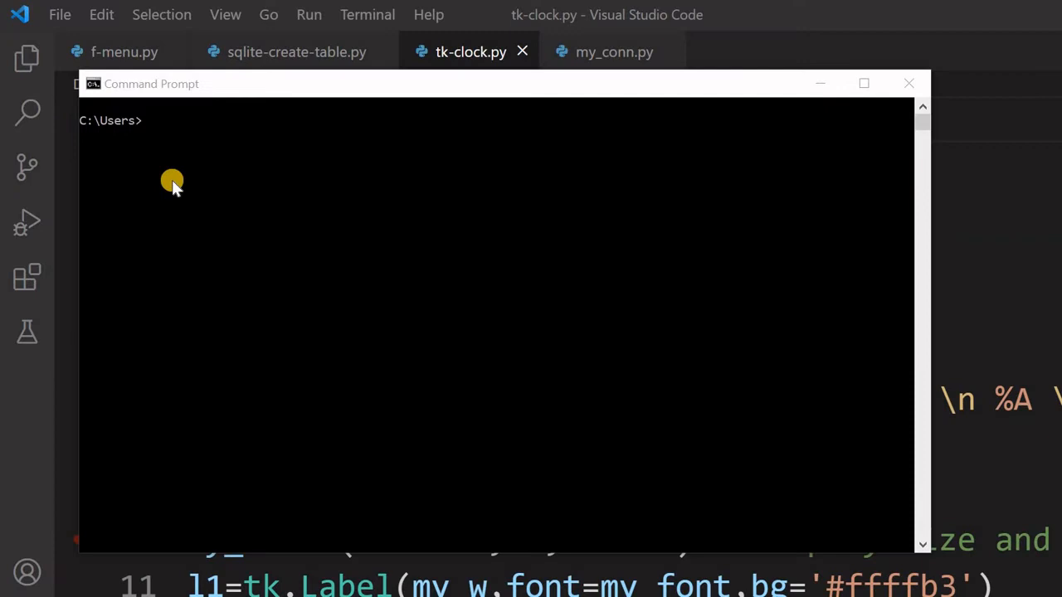
mouse_move(146, 120)
type("d:")
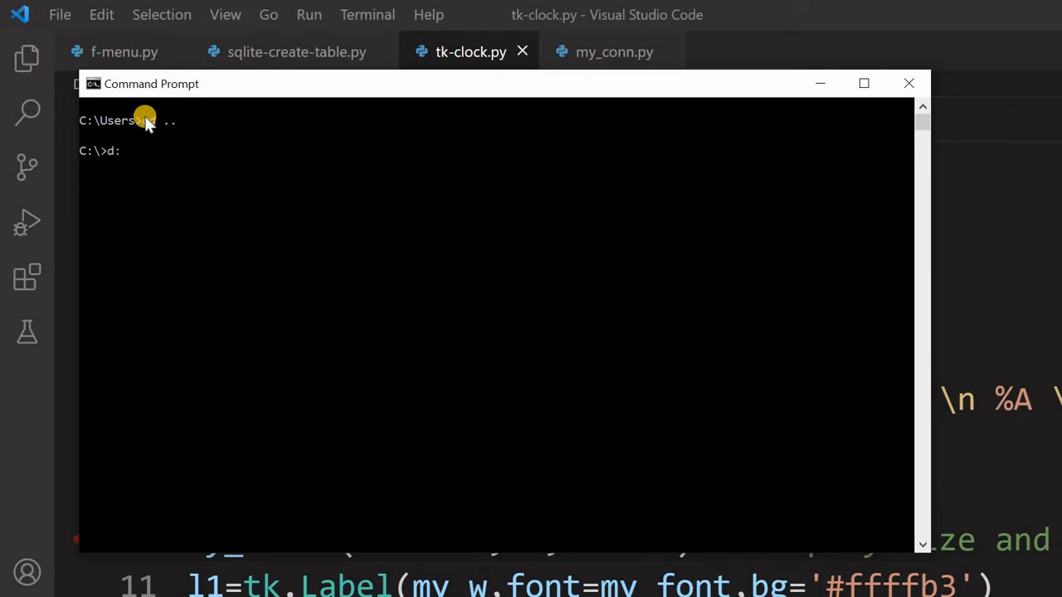
Change directory into testing, then into packing on drive D.
type("cd")
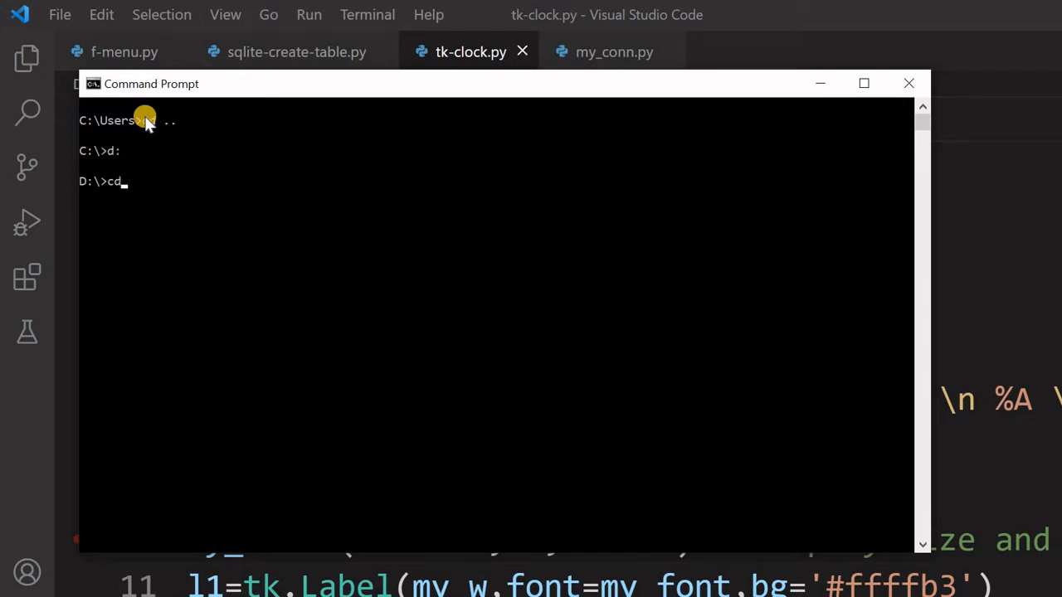
type("testing")
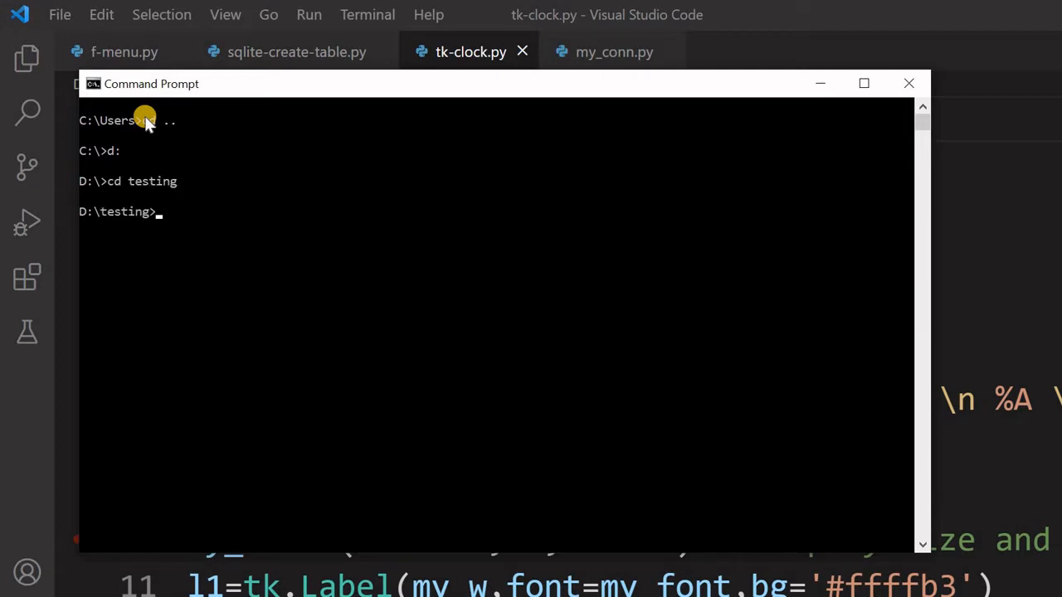
type("cd pack")
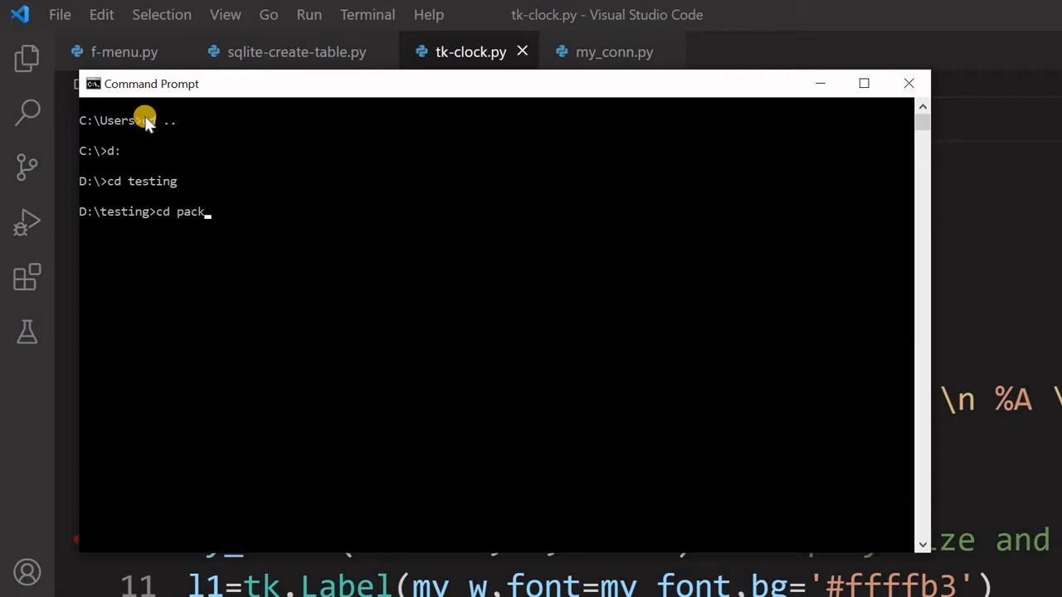
type("ing")
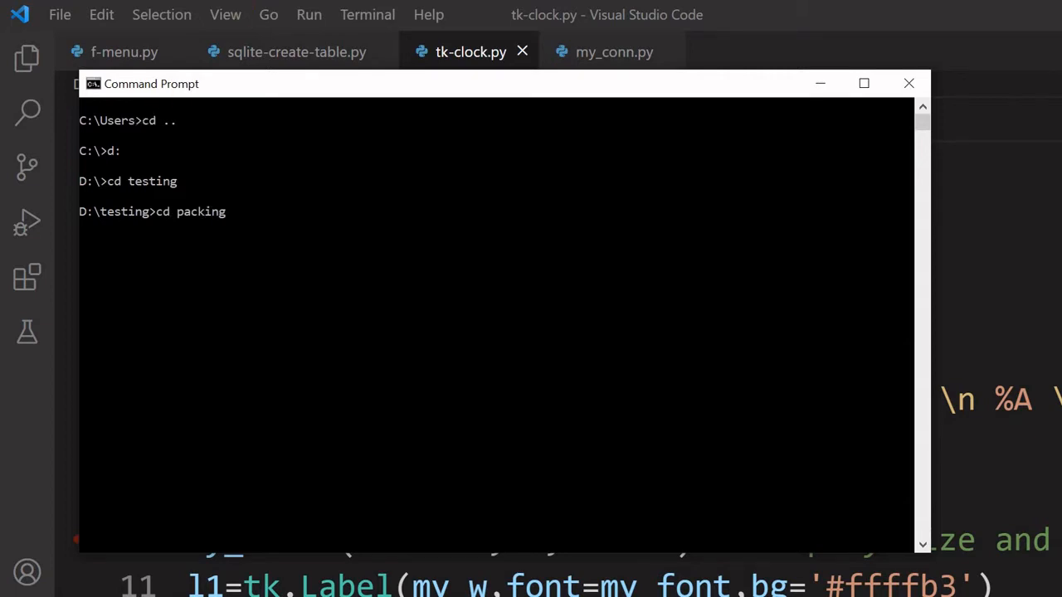
key("enter")
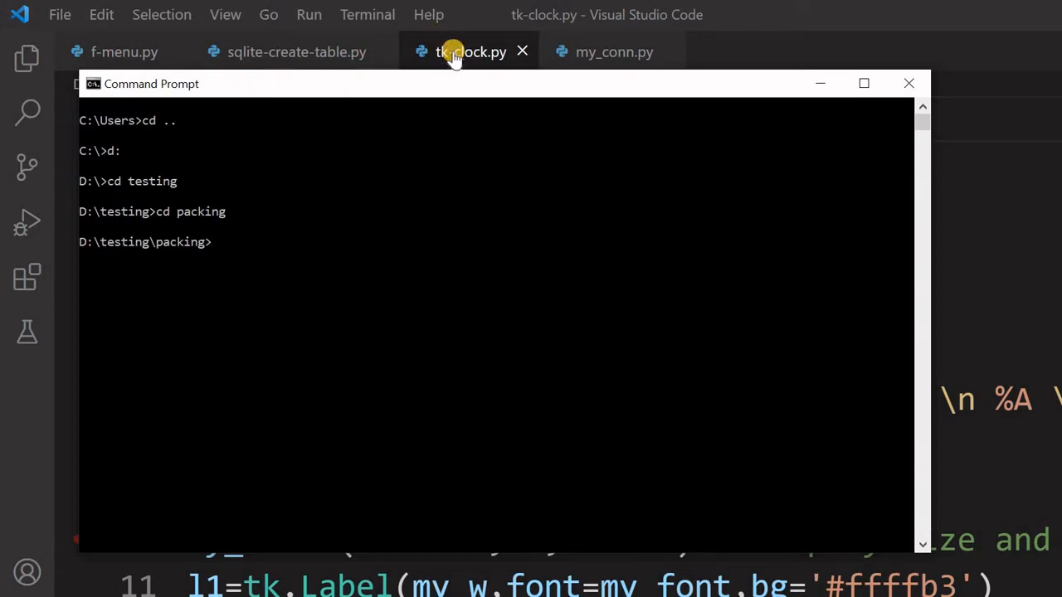
mouse_move(472, 51)
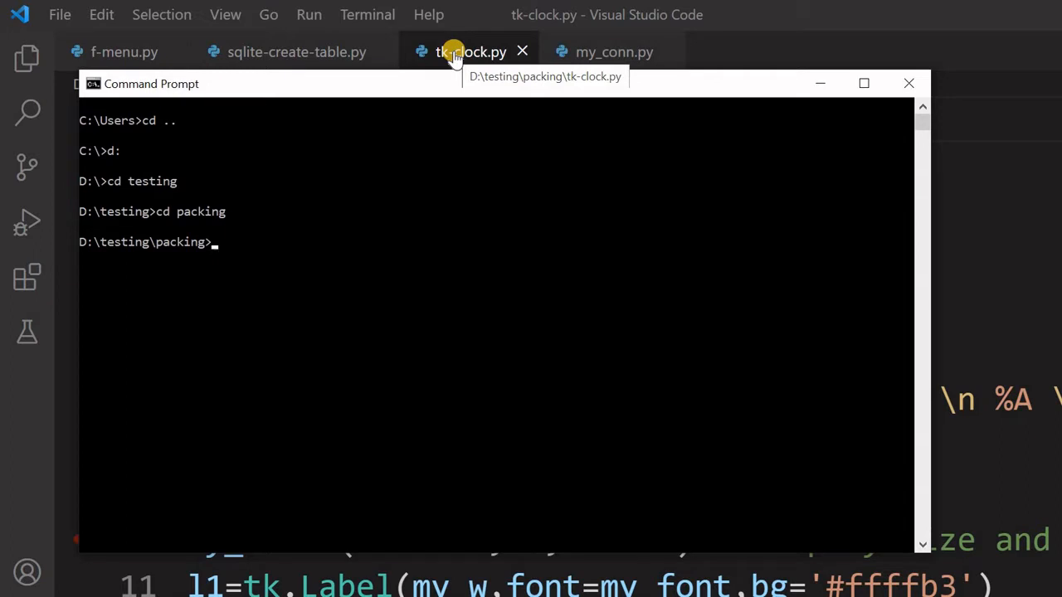
mouse_move(269, 191)
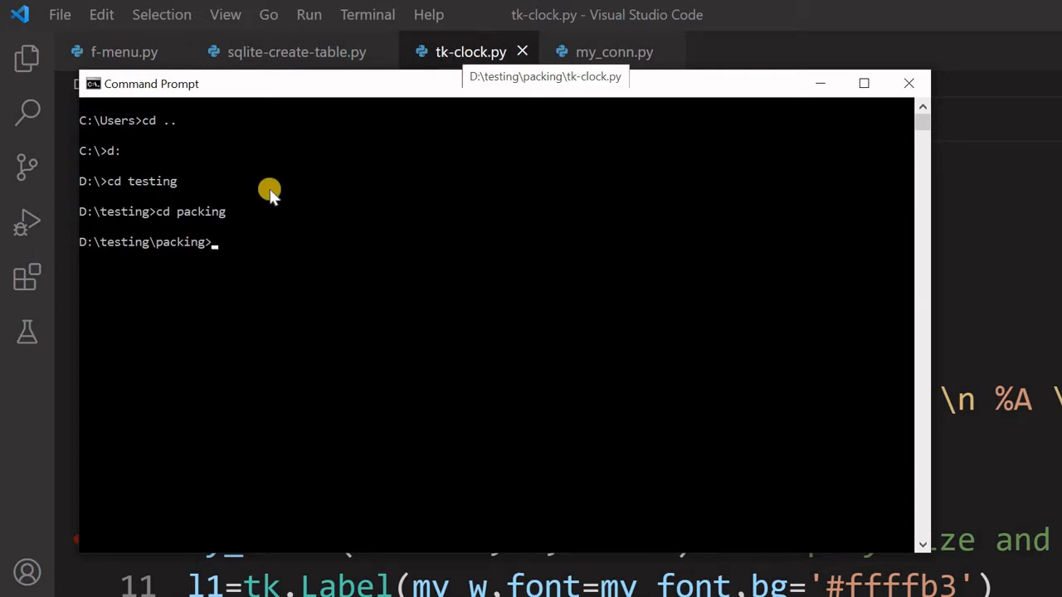
mouse_move(219, 236)
type("python")
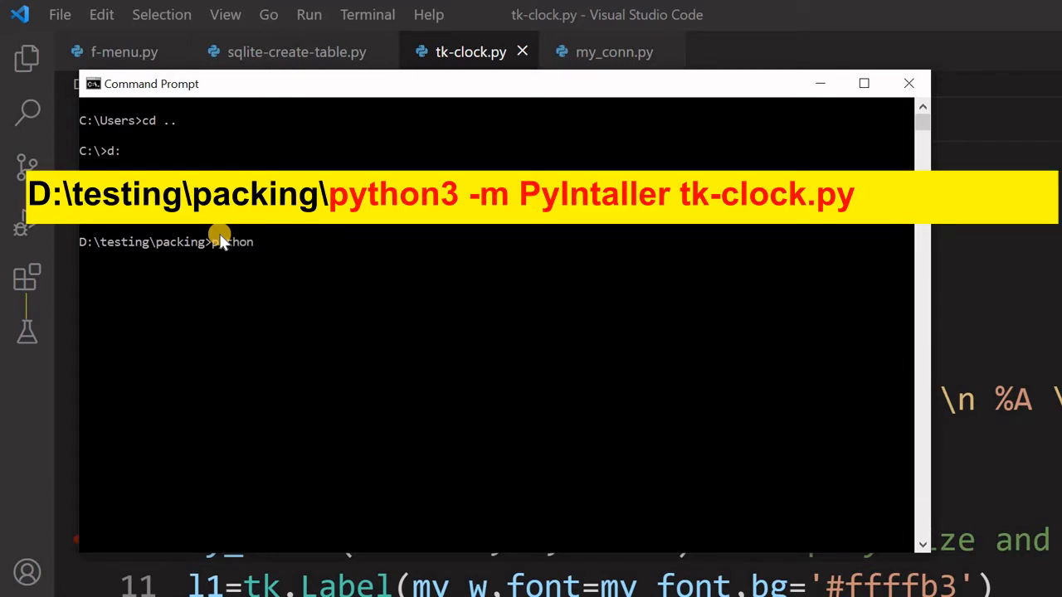
Run python3 -m PyInstaller tk-clock.py and follow the build log to completion.
type("3 -")
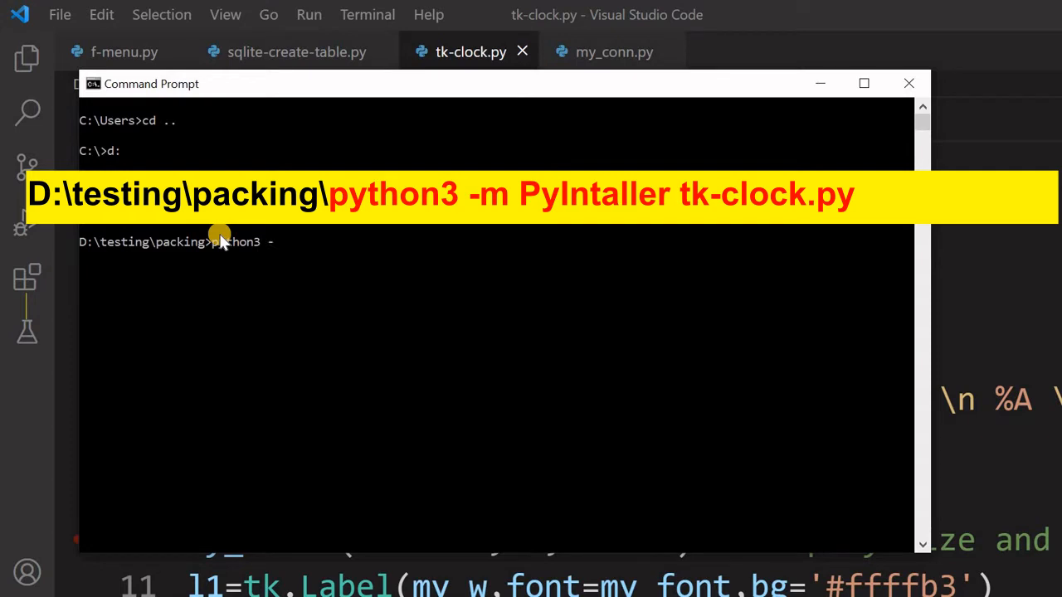
type("m")
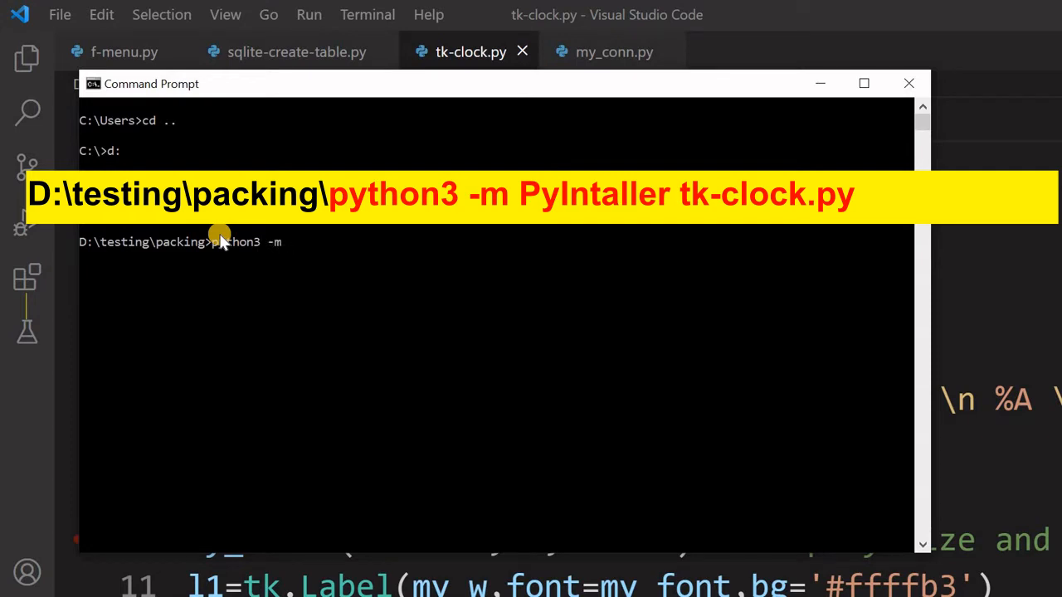
type("PyINs")
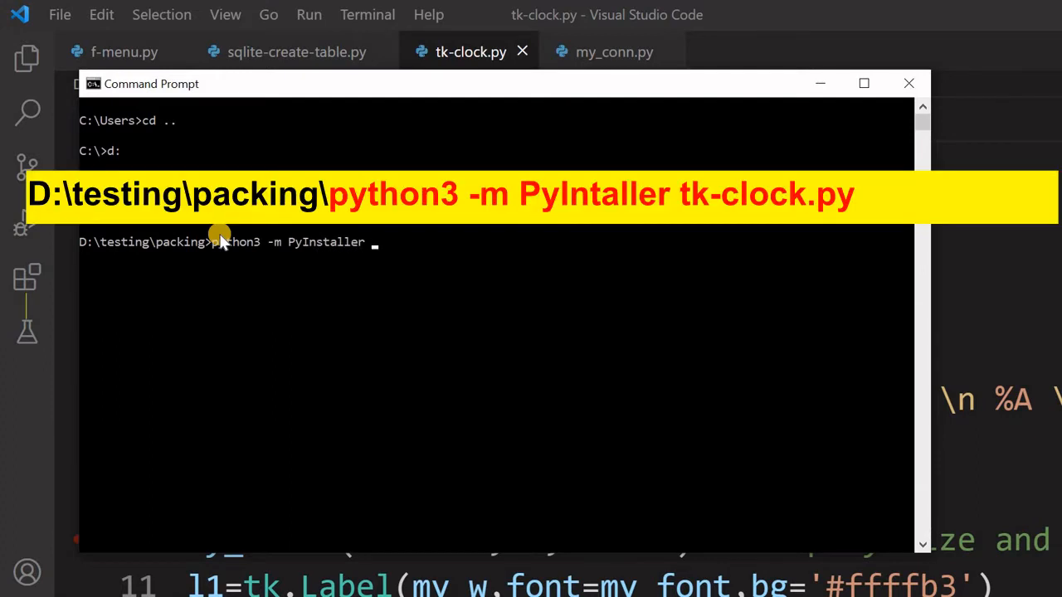
type("tk-co")
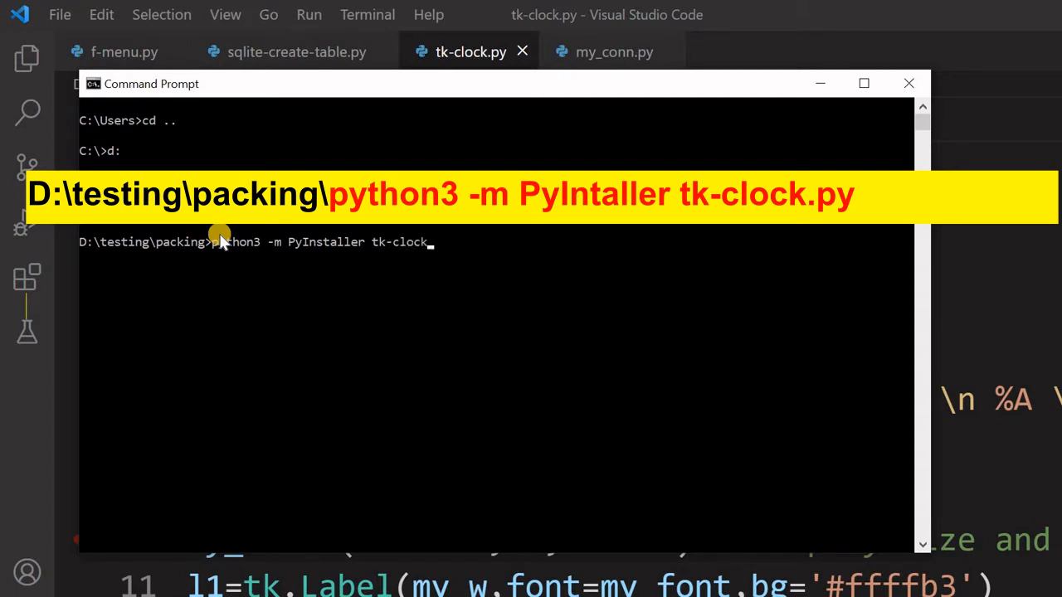
type(".py")
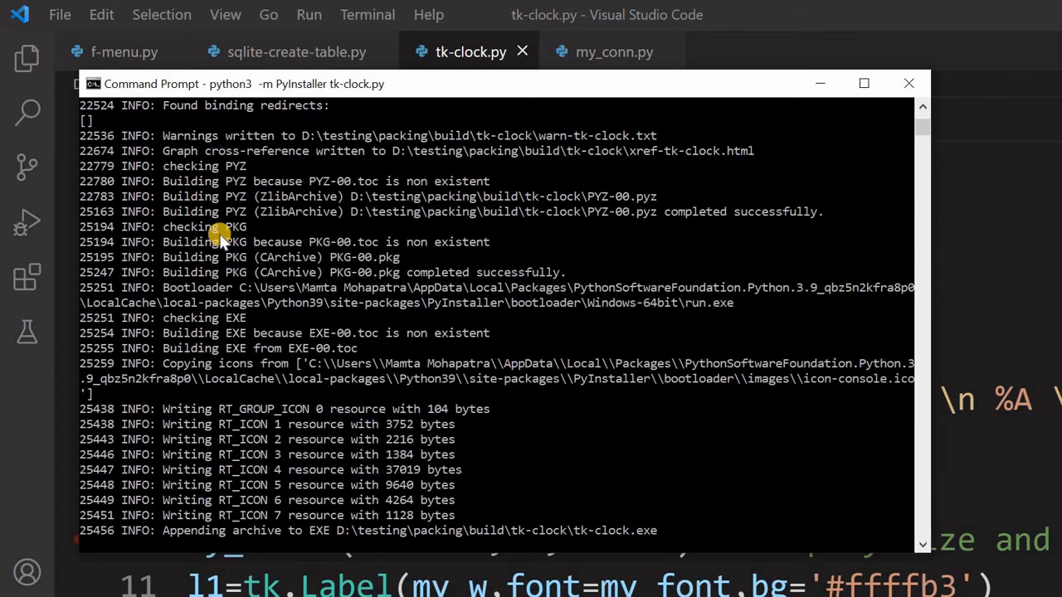
scroll("down", 3)
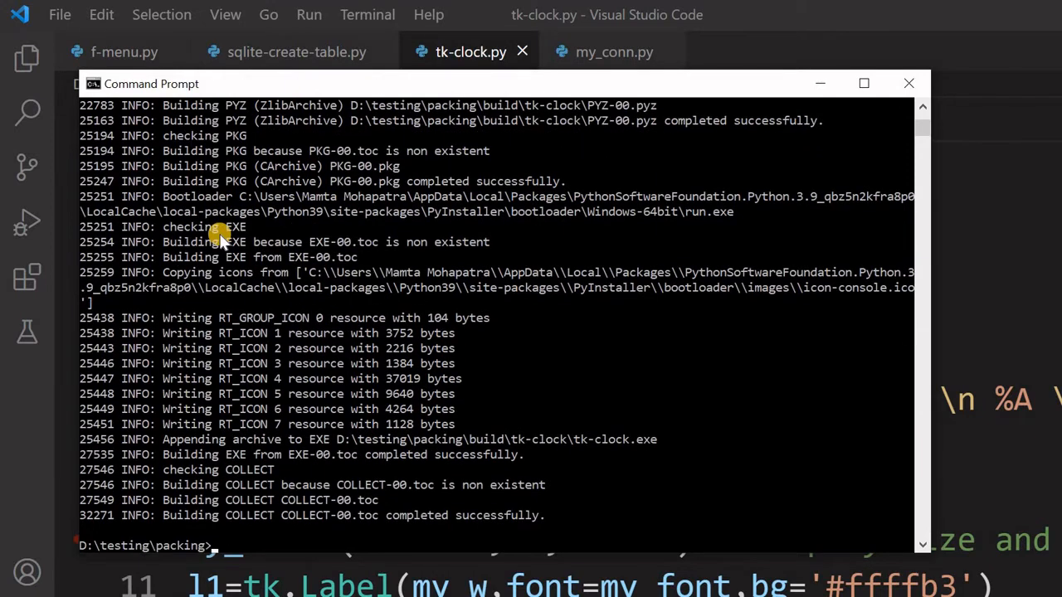
mouse_move(485, 523)
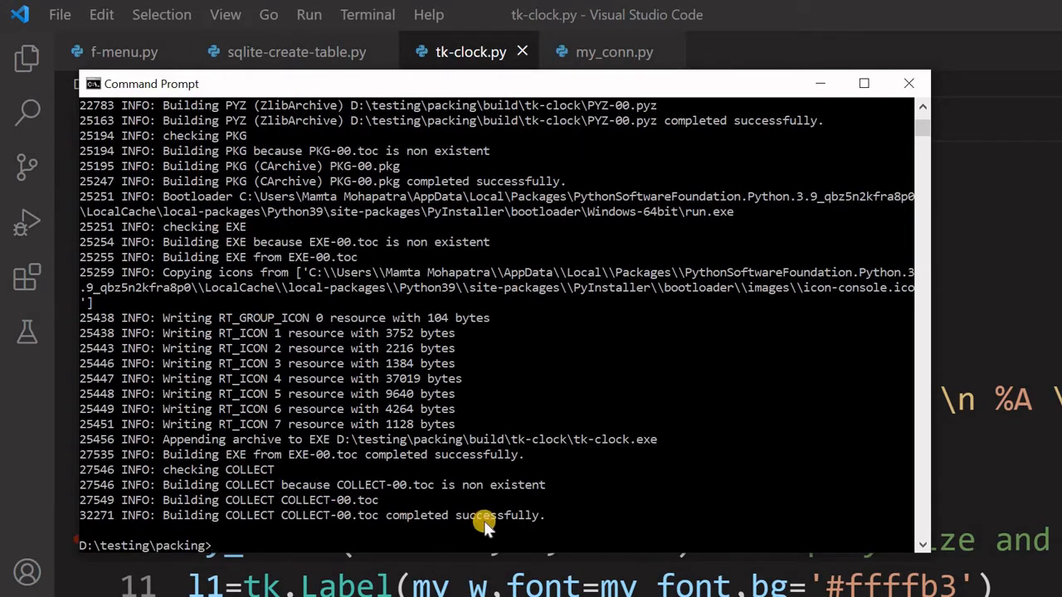
mouse_move(229, 547)
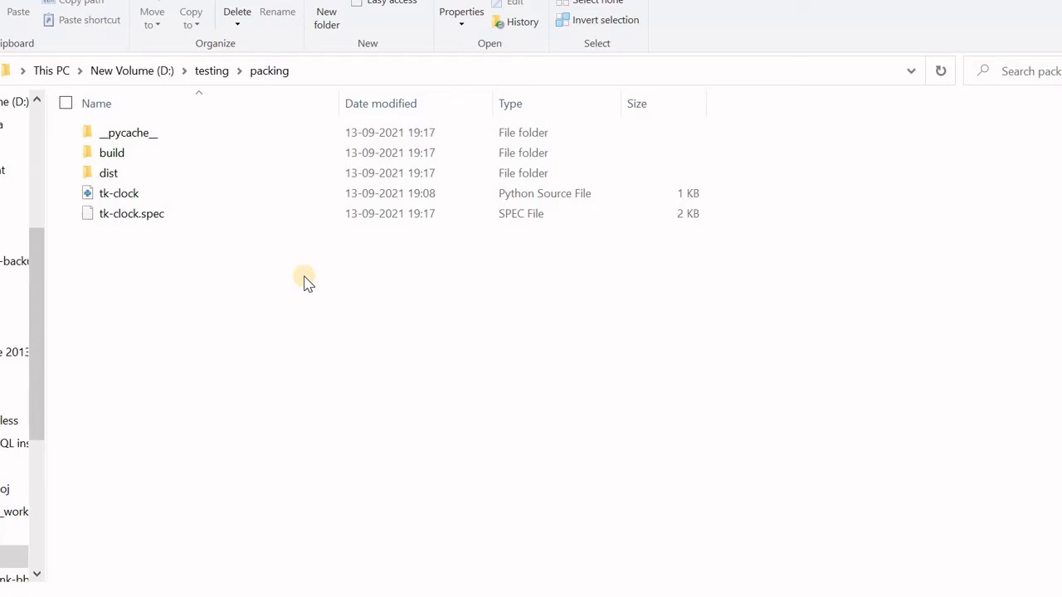
Browse into dist\tk-clock and launch the packaged tk-clock application.
left_click(131, 213)
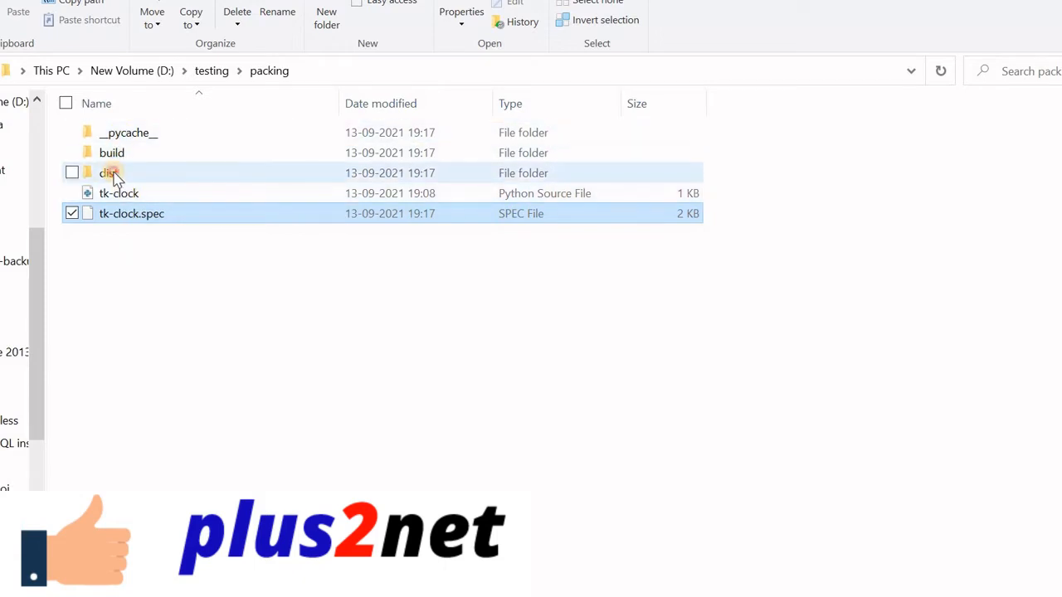
double_click(111, 172)
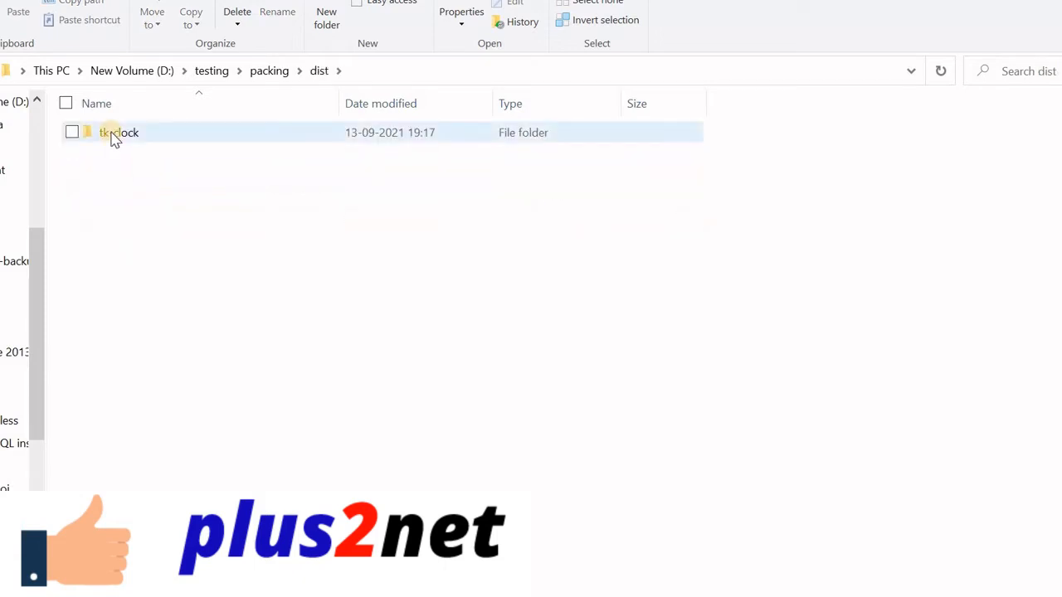
double_click(119, 133)
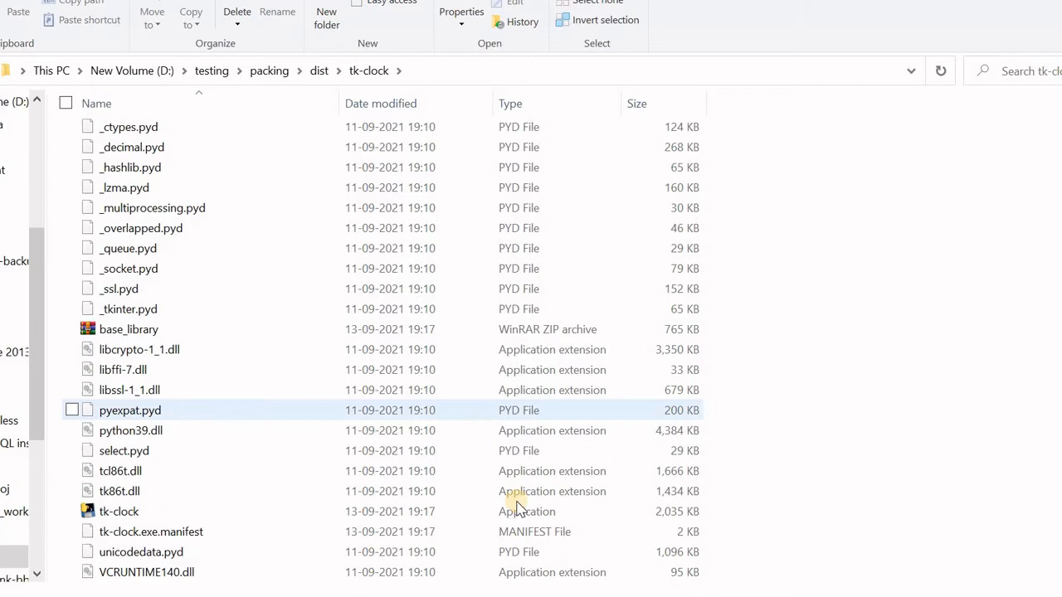
left_click(119, 511)
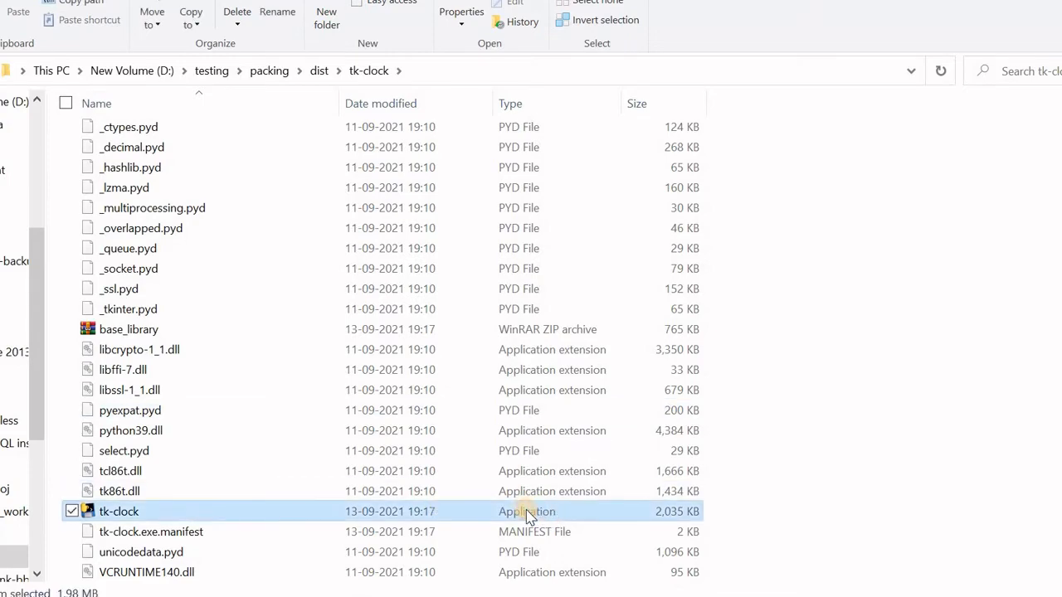
double_click(119, 511)
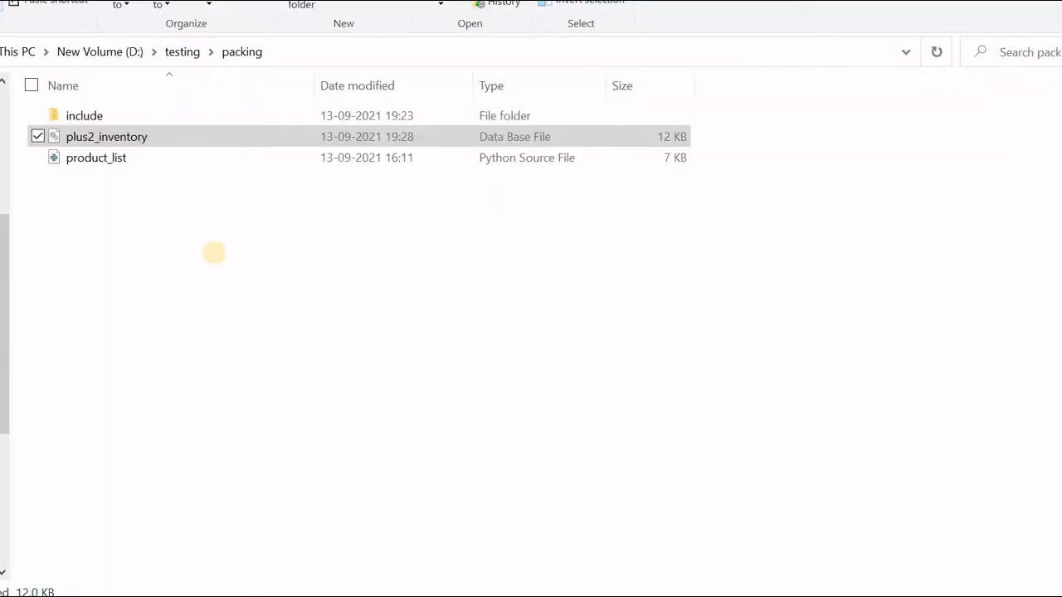
mouse_move(217, 258)
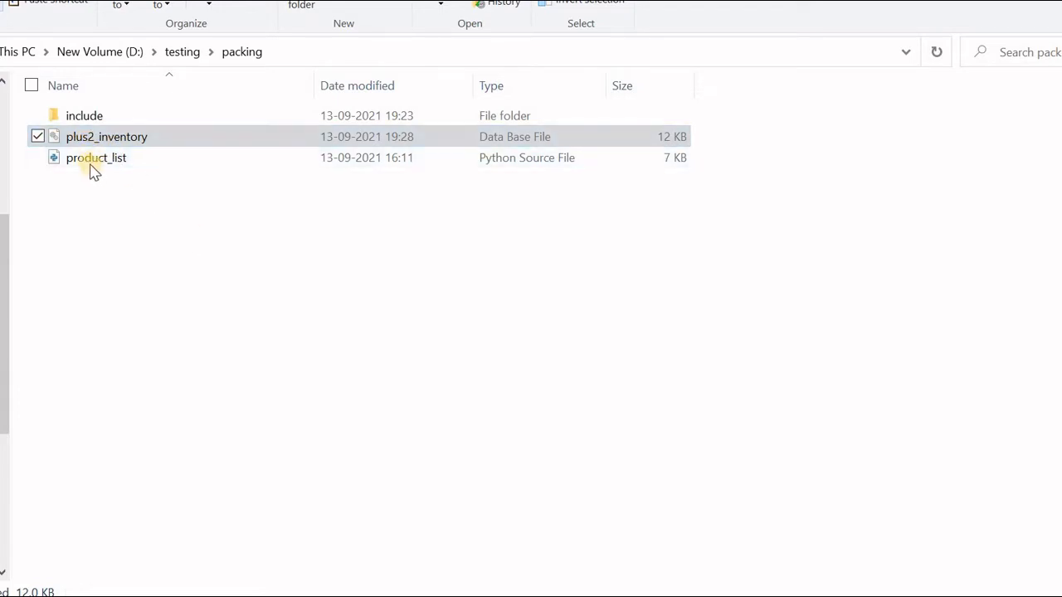
Return to the packing folder and open product_list.py in VS Code.
left_click(107, 136)
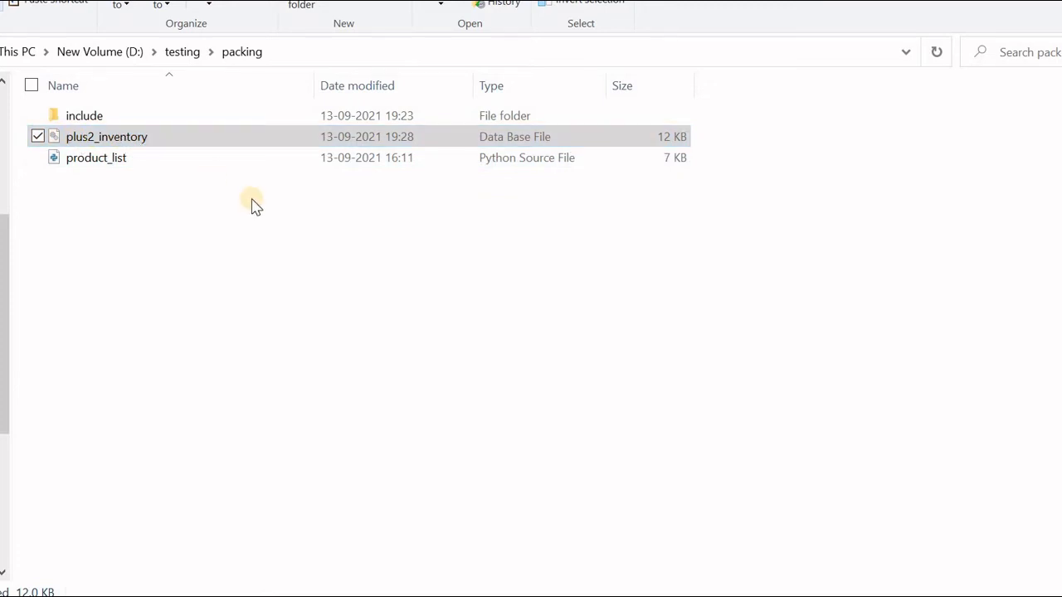
mouse_move(122, 108)
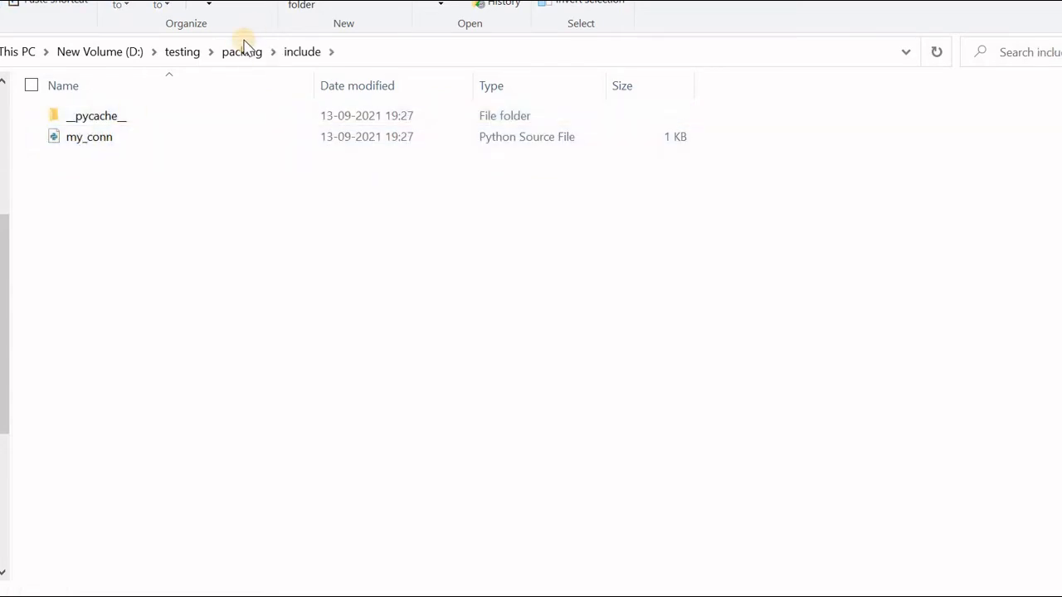
left_click(242, 52)
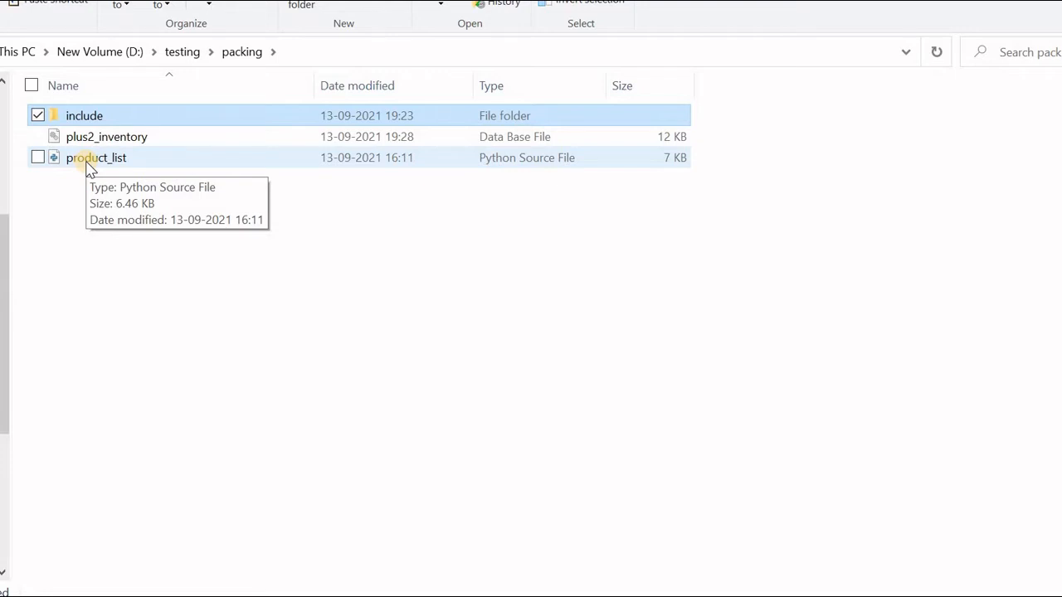
double_click(97, 156)
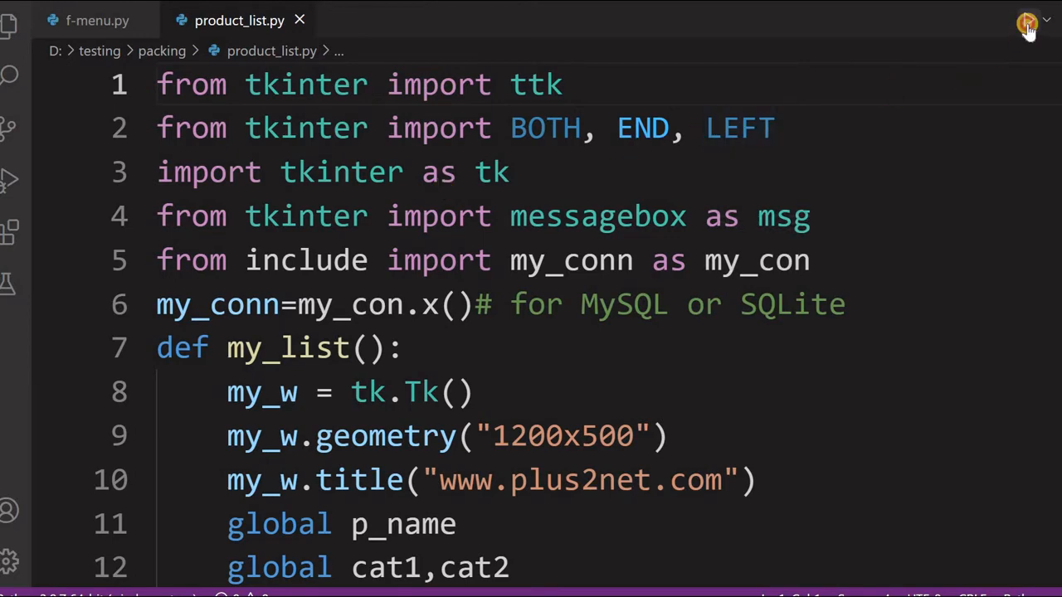
Run product_list.py and update the 100 CC bike item's stock to 10.
left_click(1027, 23)
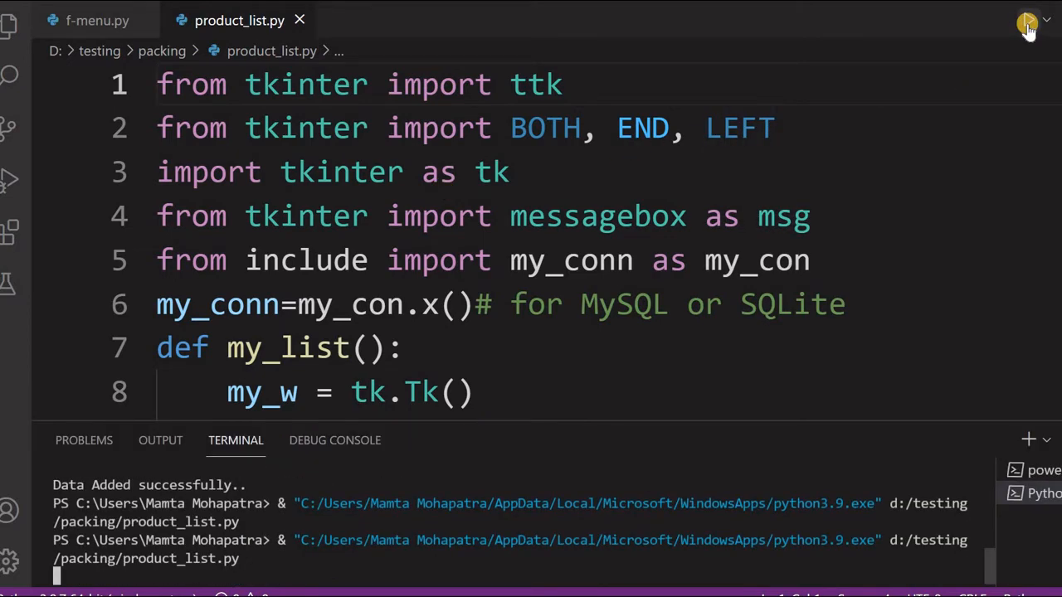
left_click(1029, 20)
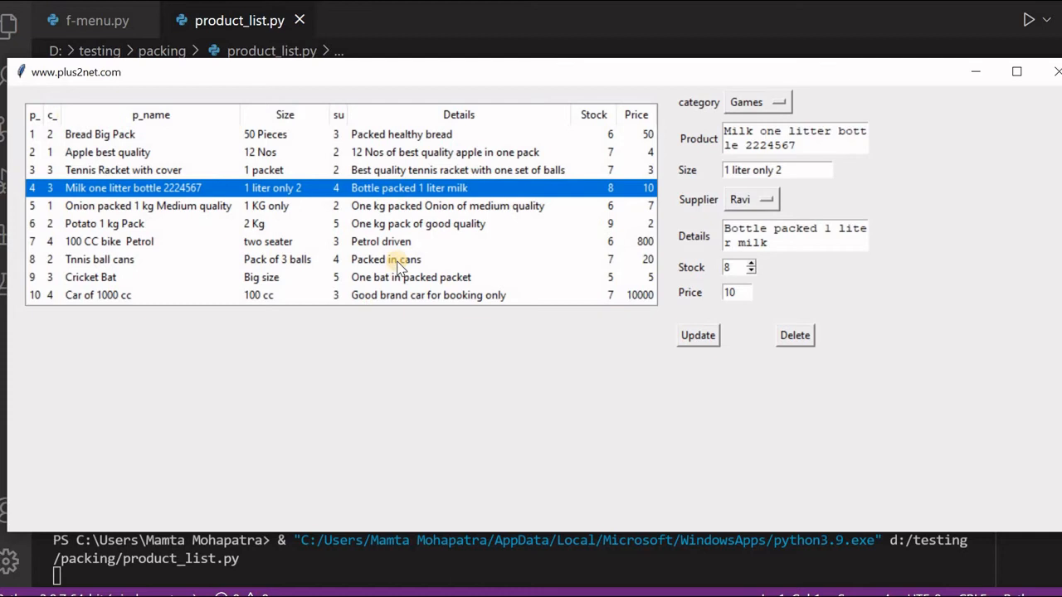
left_click(385, 259)
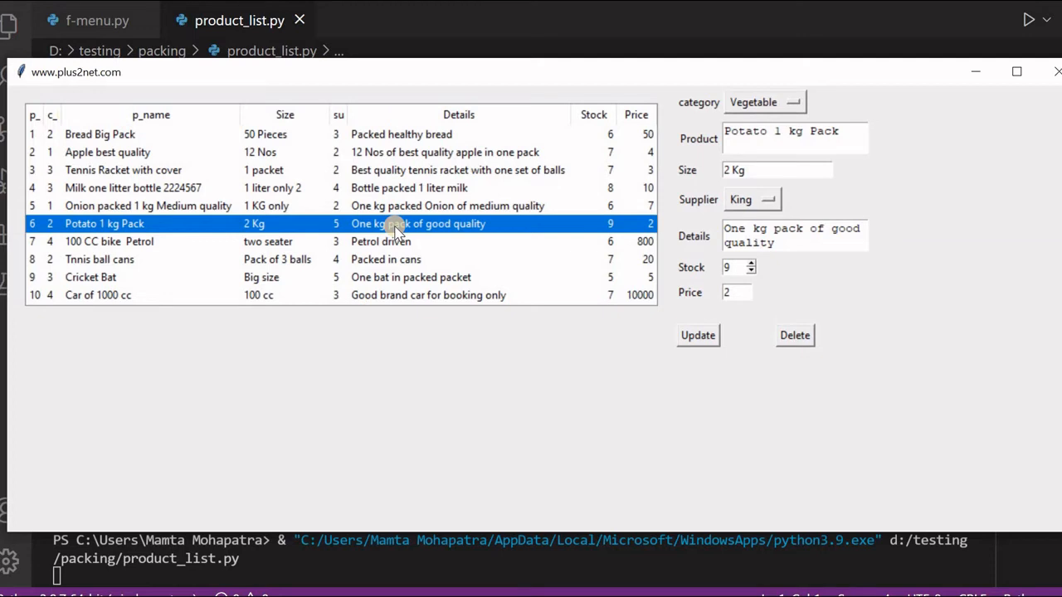
mouse_move(390, 242)
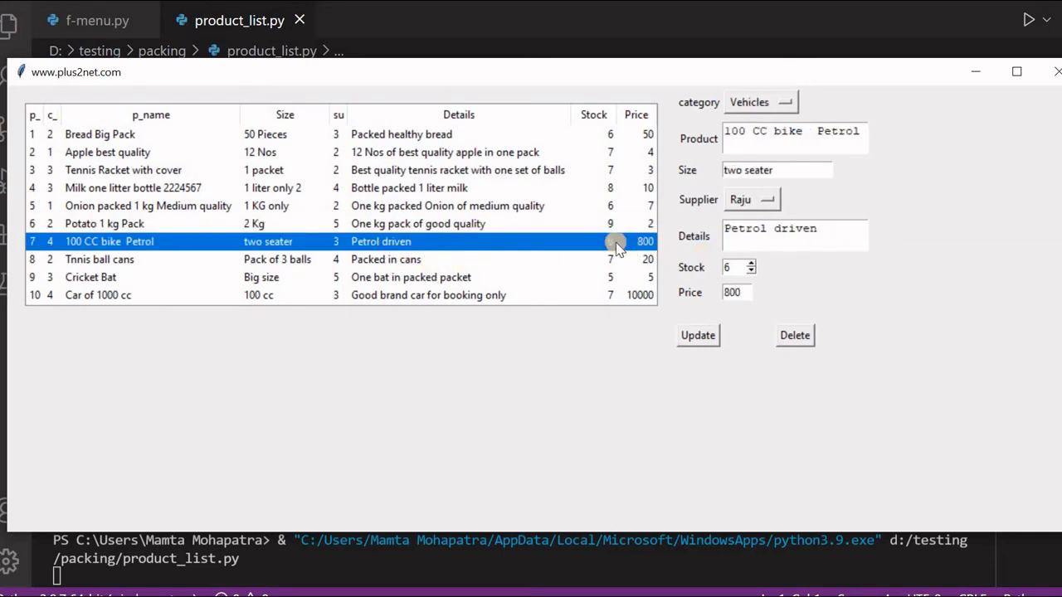
mouse_move(614, 246)
type("10")
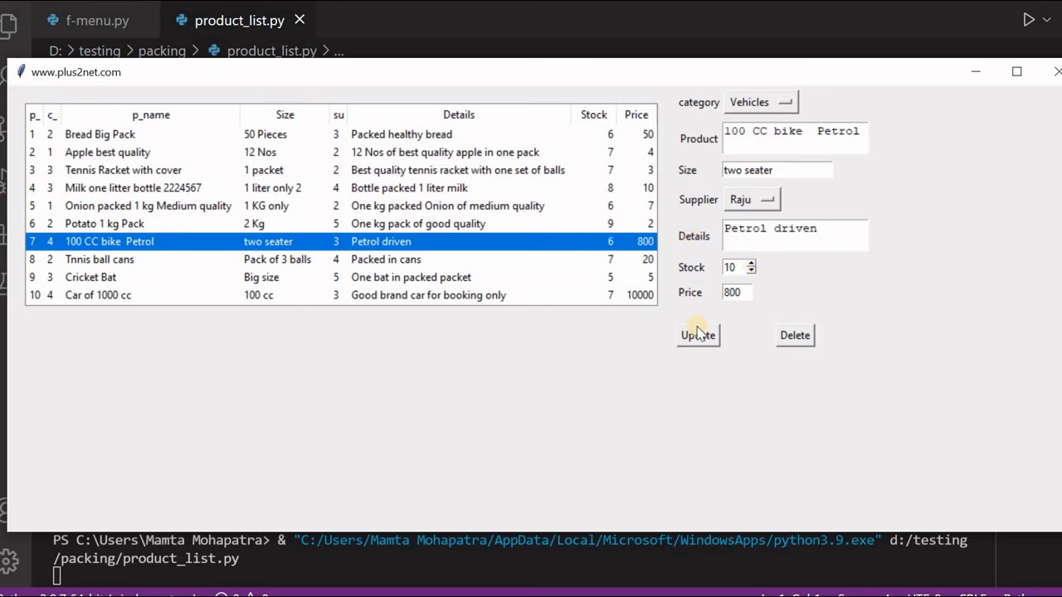
left_click(697, 336)
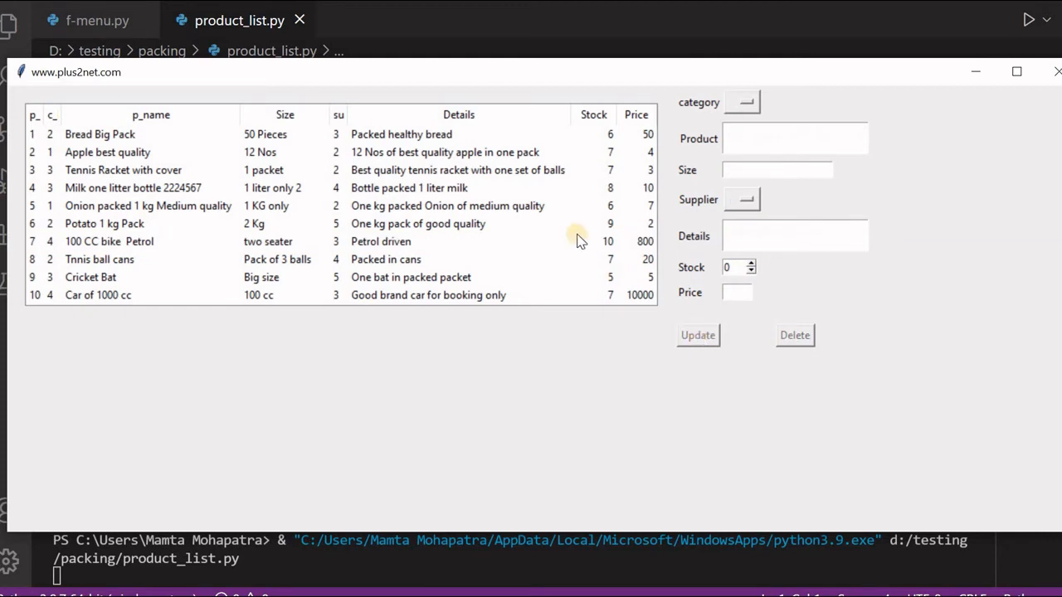
mouse_move(617, 246)
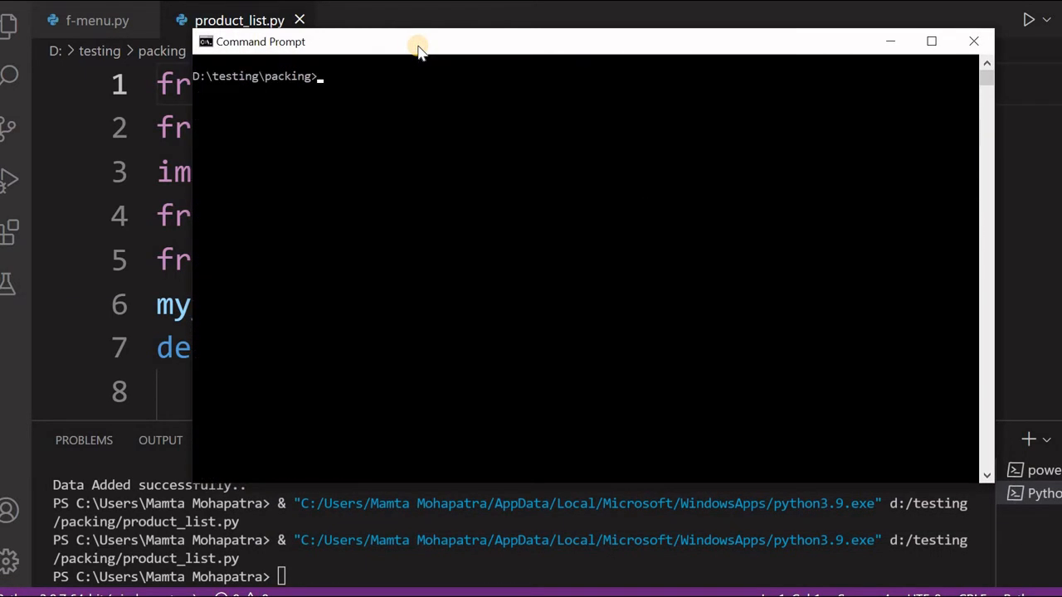
mouse_move(411, 41)
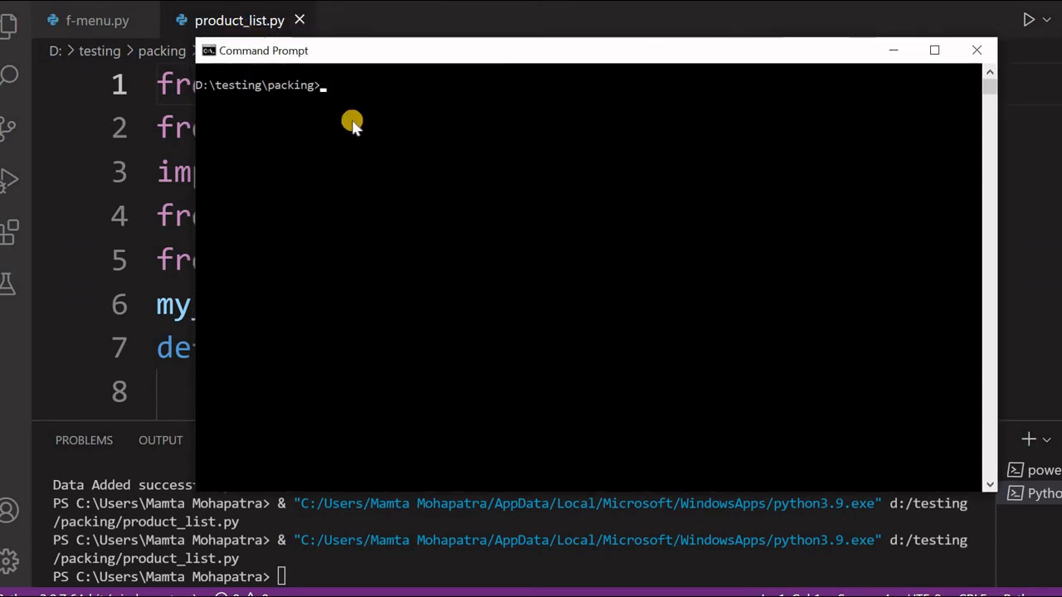
Run python3 -m PyInstaller product_list.py from D:\testing\packing.
type("python3")
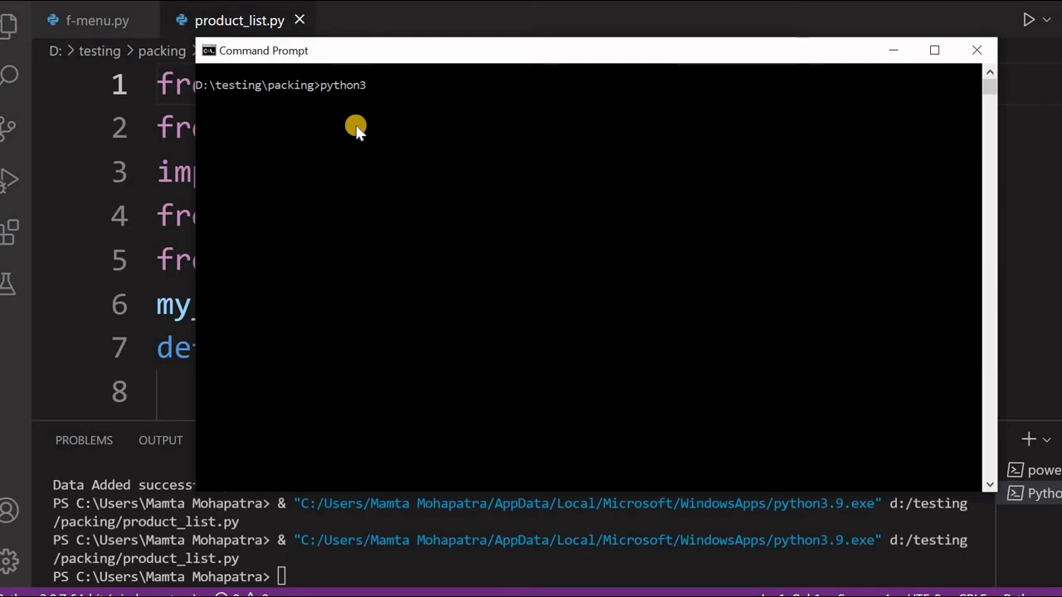
type("-m")
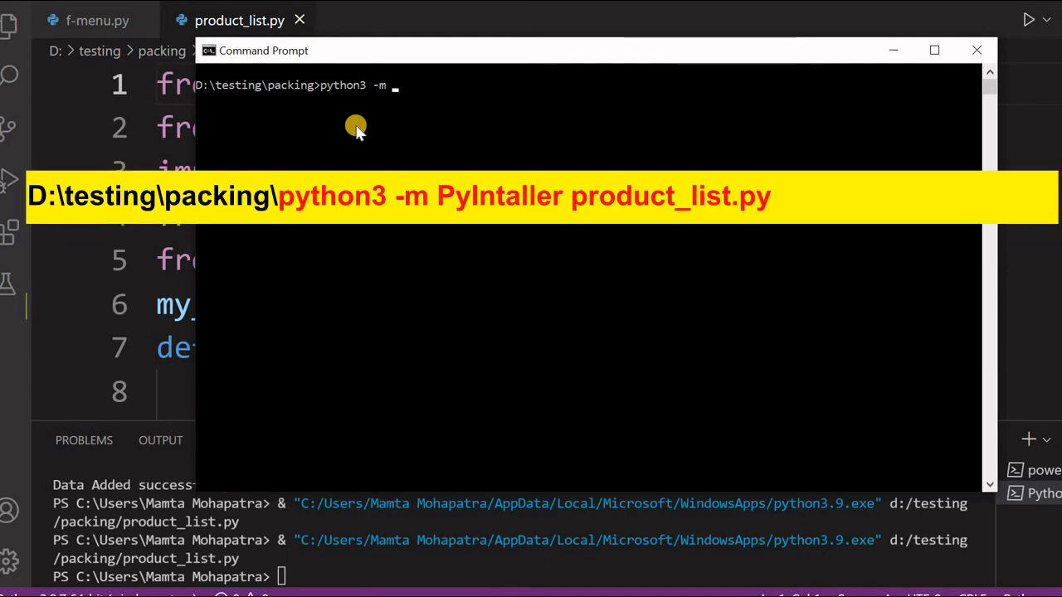
type("PyI")
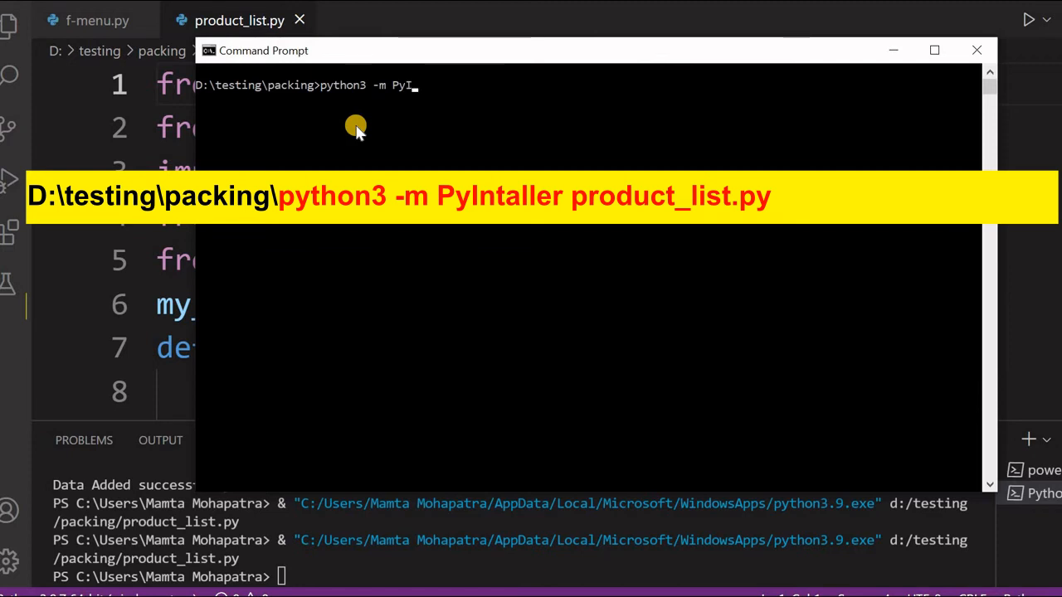
type("nstaller")
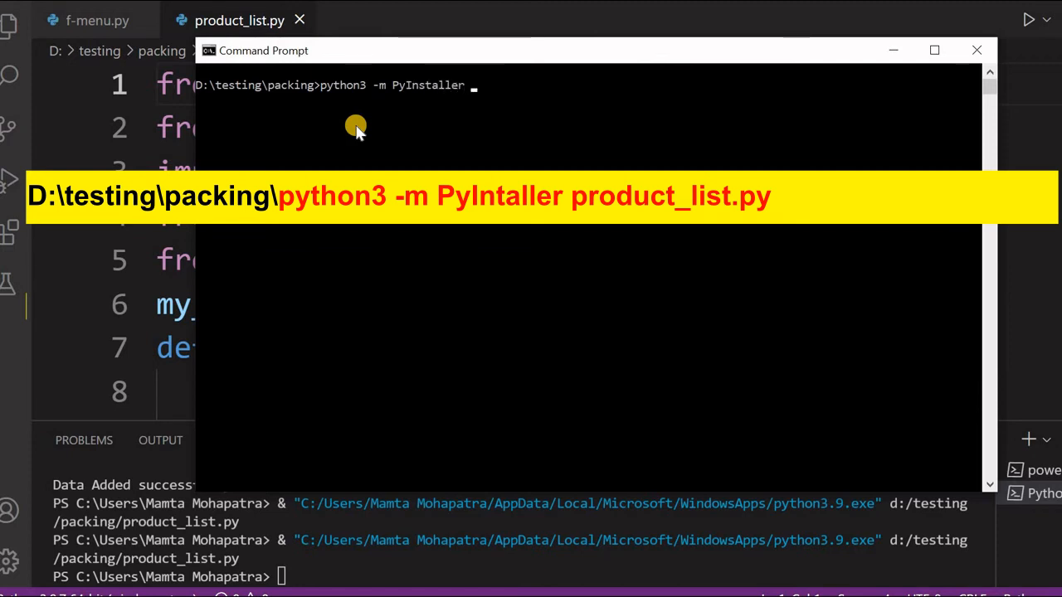
type("p")
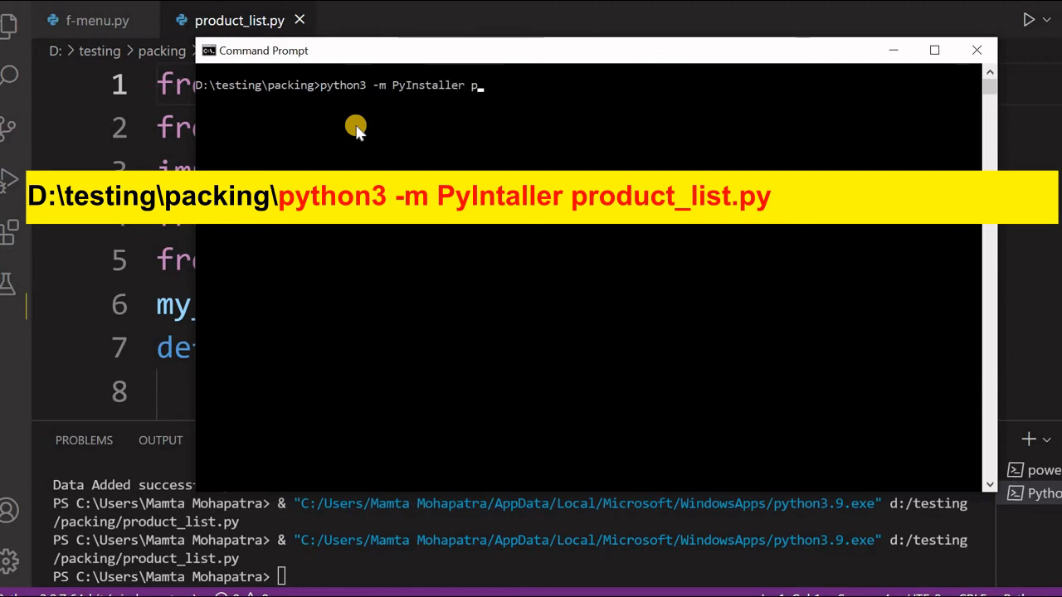
type("roduct")
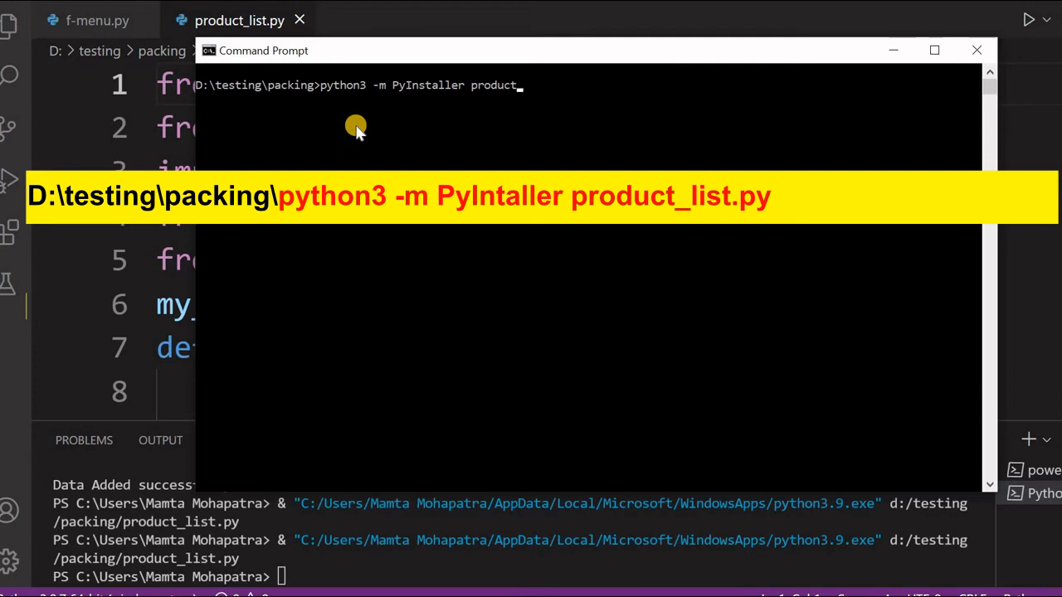
type("_list.py")
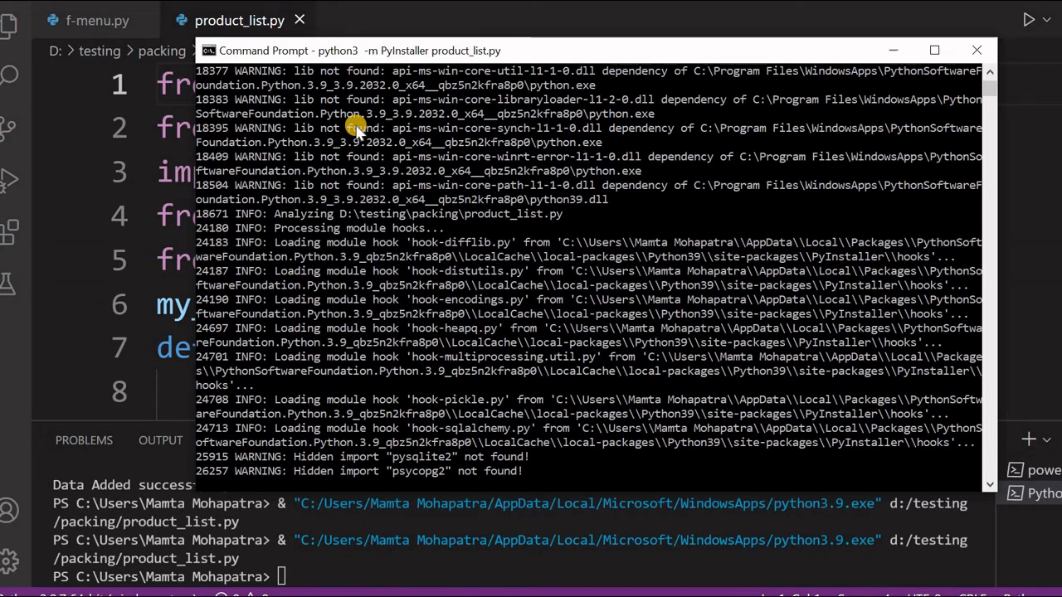
scroll("down", 3)
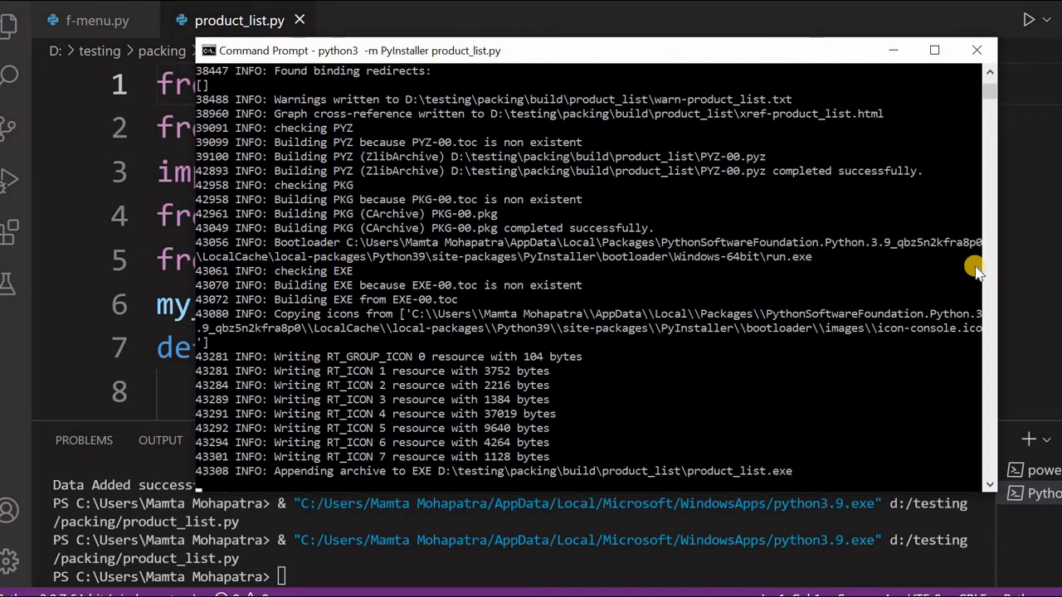
scroll("down", 3)
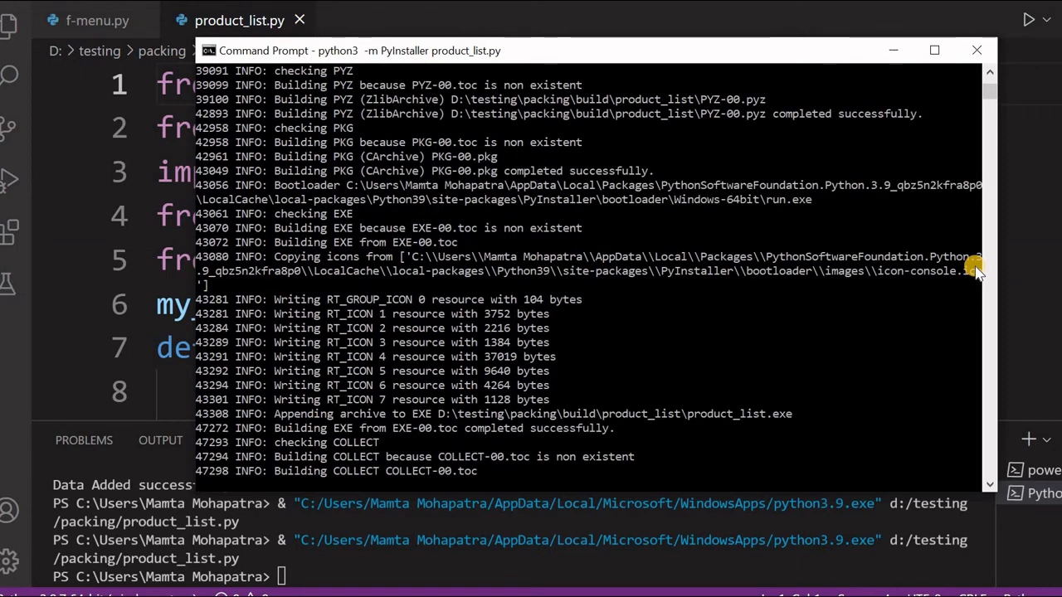
mouse_move(737, 418)
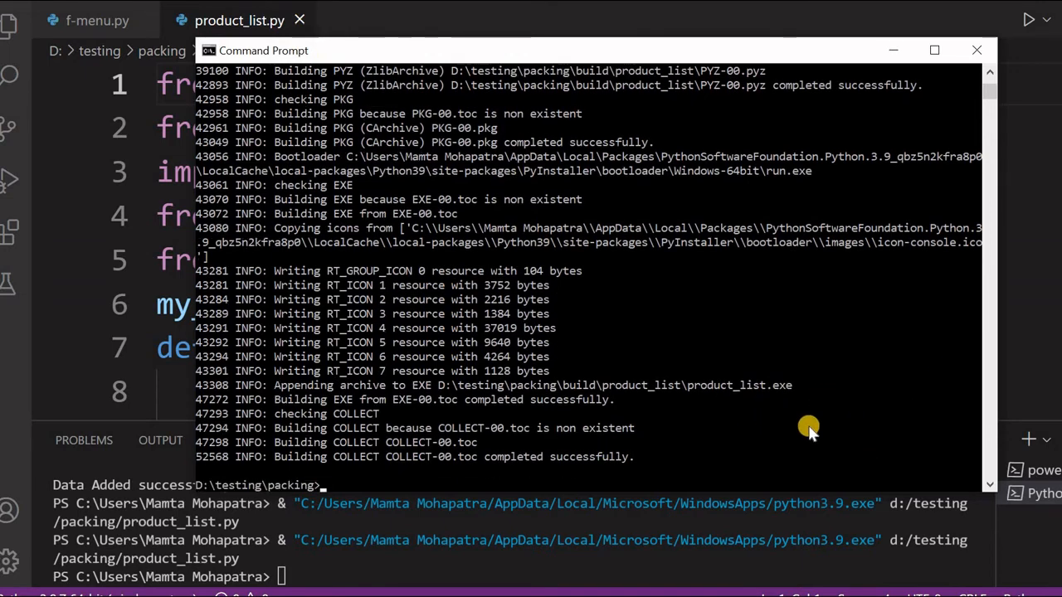
mouse_move(319, 484)
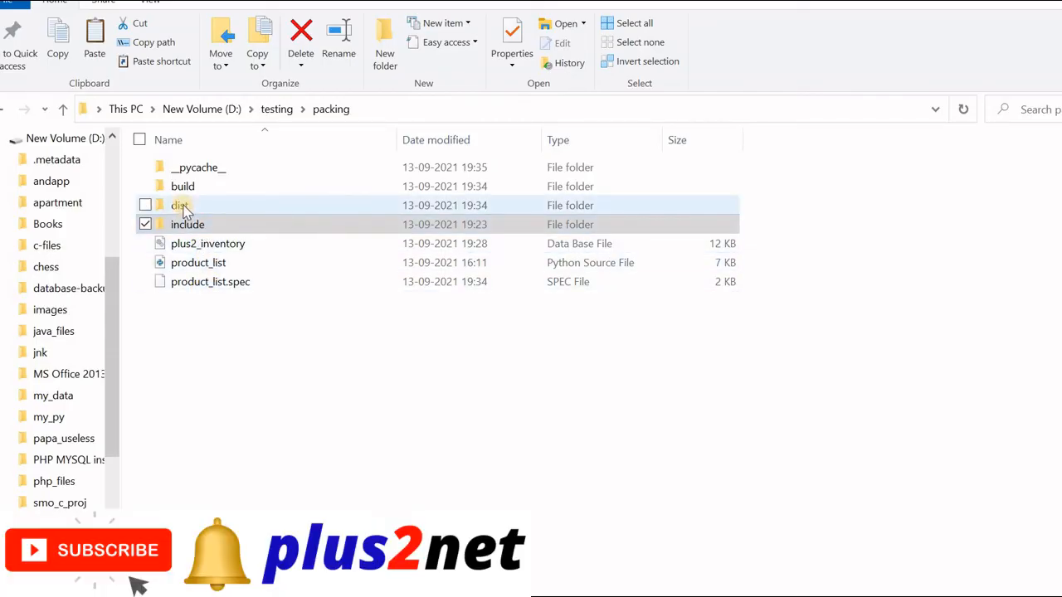
Browse into dist\product_list and launch the built product_list application.
double_click(181, 206)
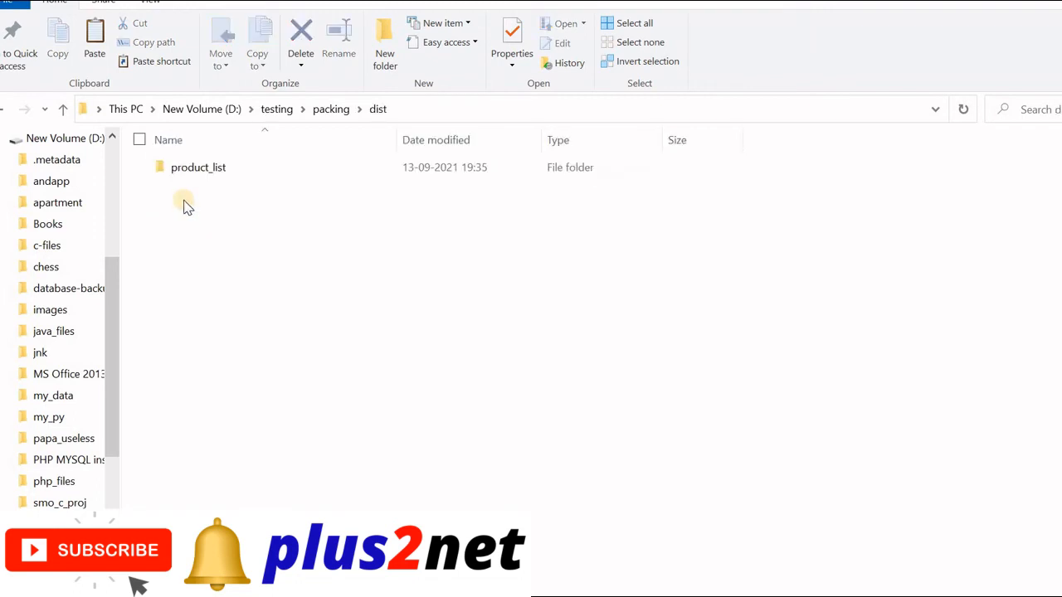
double_click(199, 166)
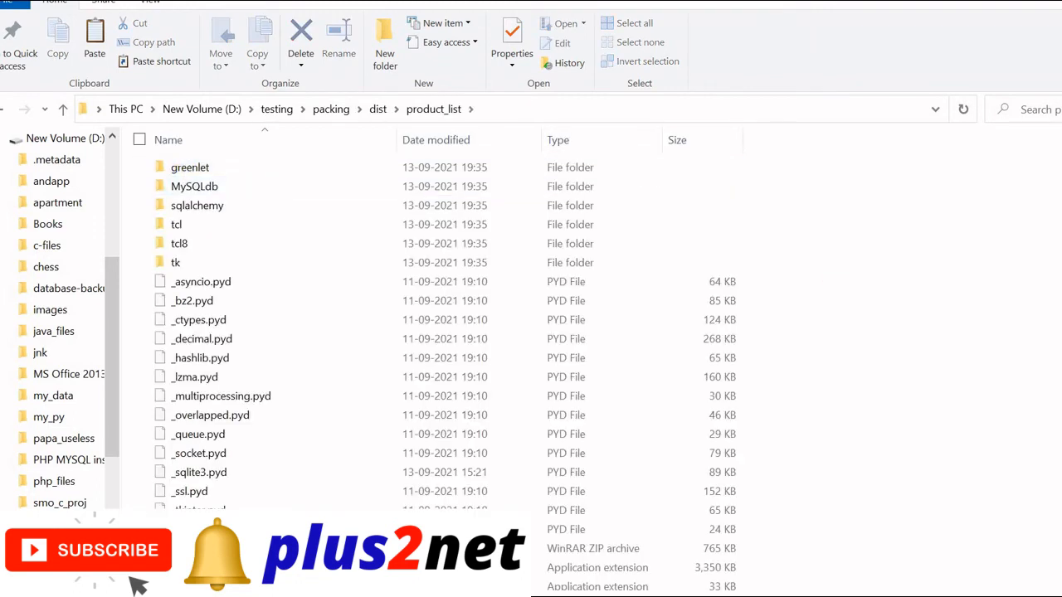
scroll("down", 3)
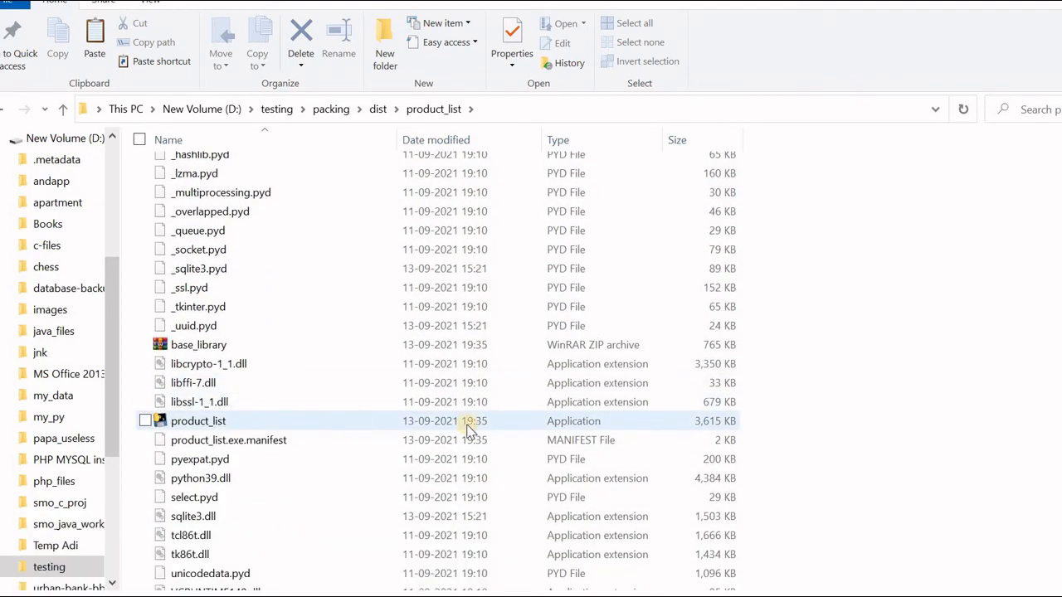
left_click(199, 421)
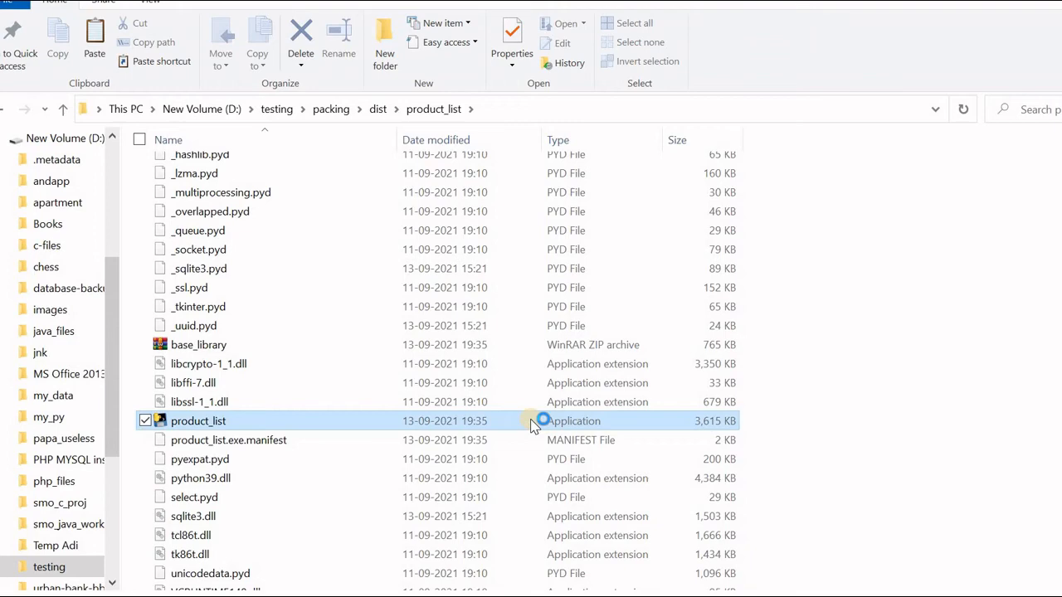
double_click(198, 421)
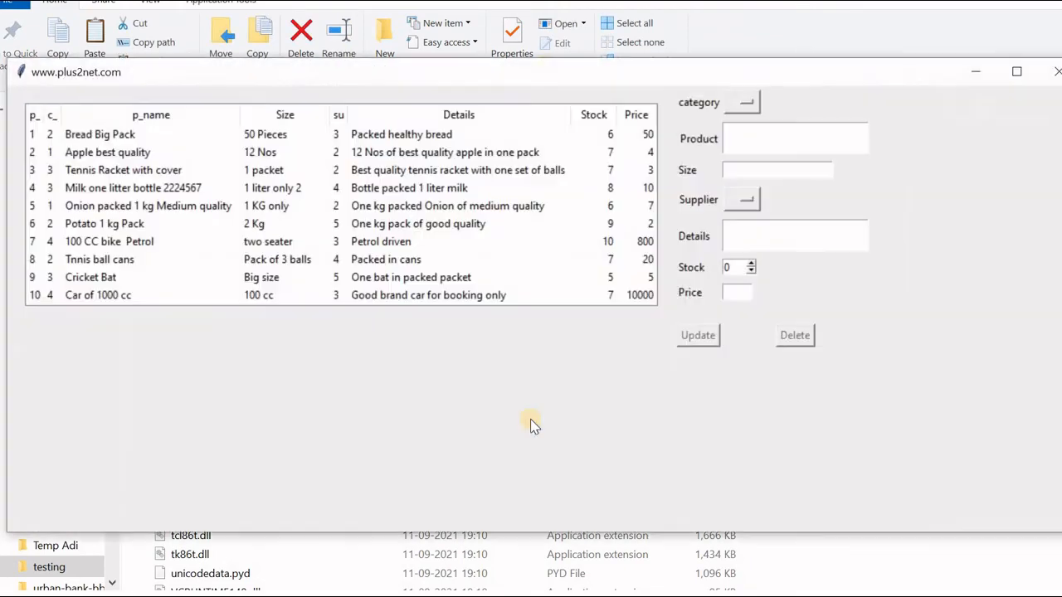
mouse_move(554, 278)
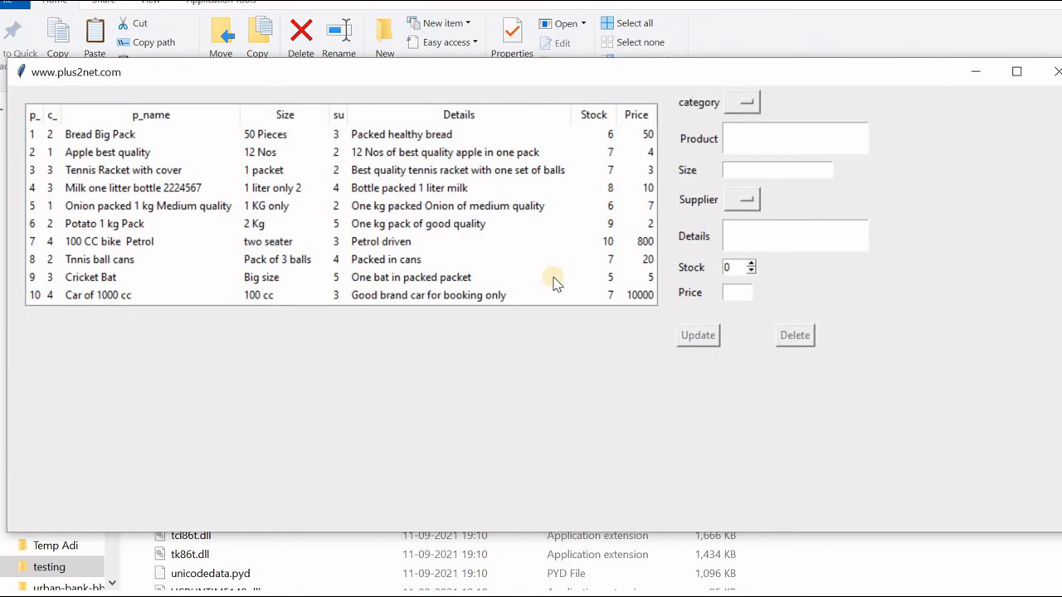
mouse_move(603, 255)
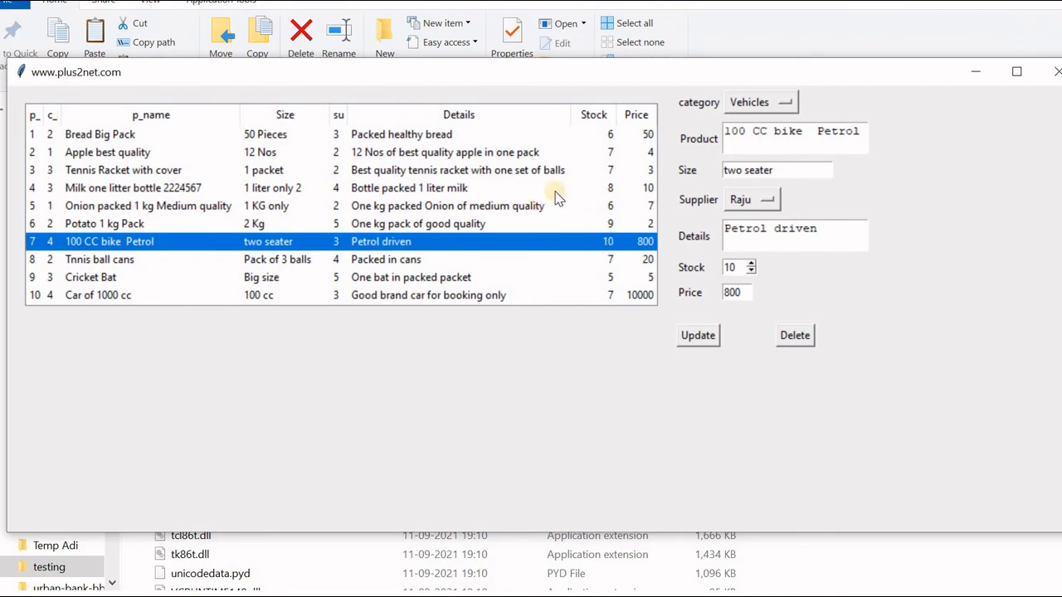
Rename apple to 'Apple best quality new one' with stock 10, price 40, and update it.
left_click(106, 152)
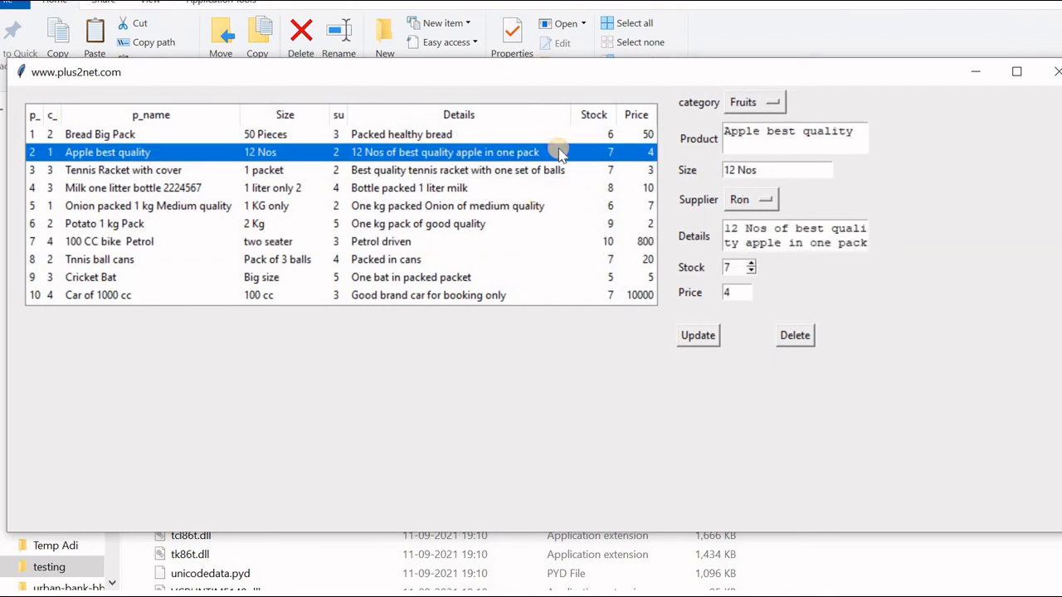
mouse_move(286, 169)
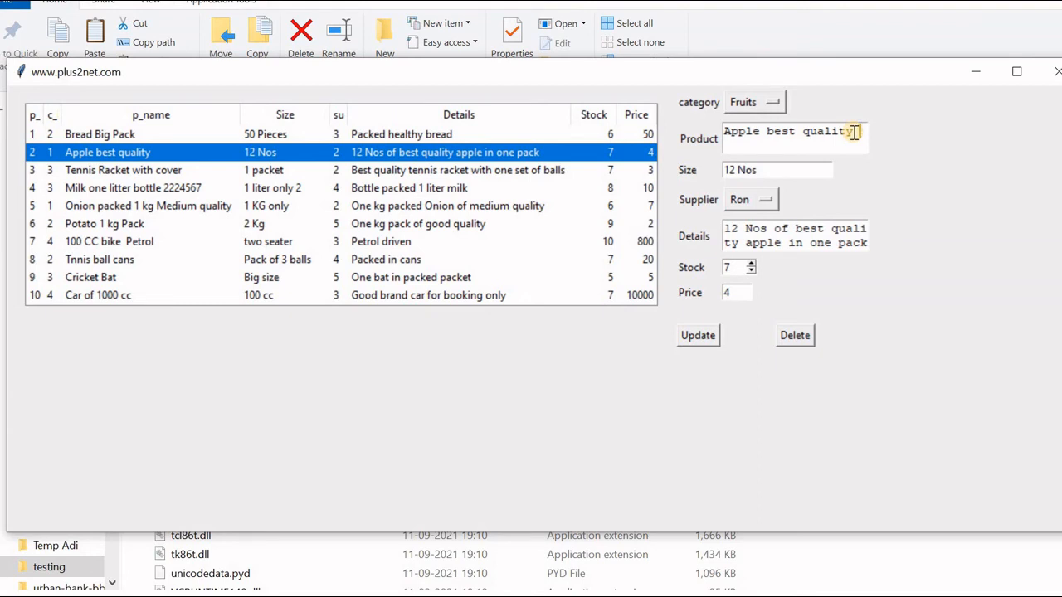
type("a")
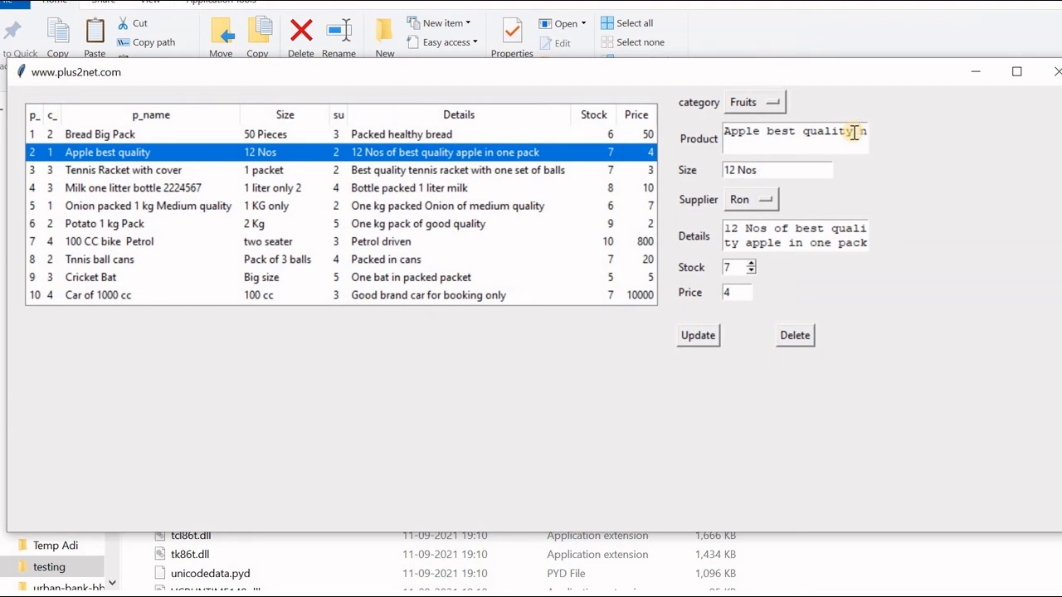
type("ew one")
left_click(737, 292)
type("0")
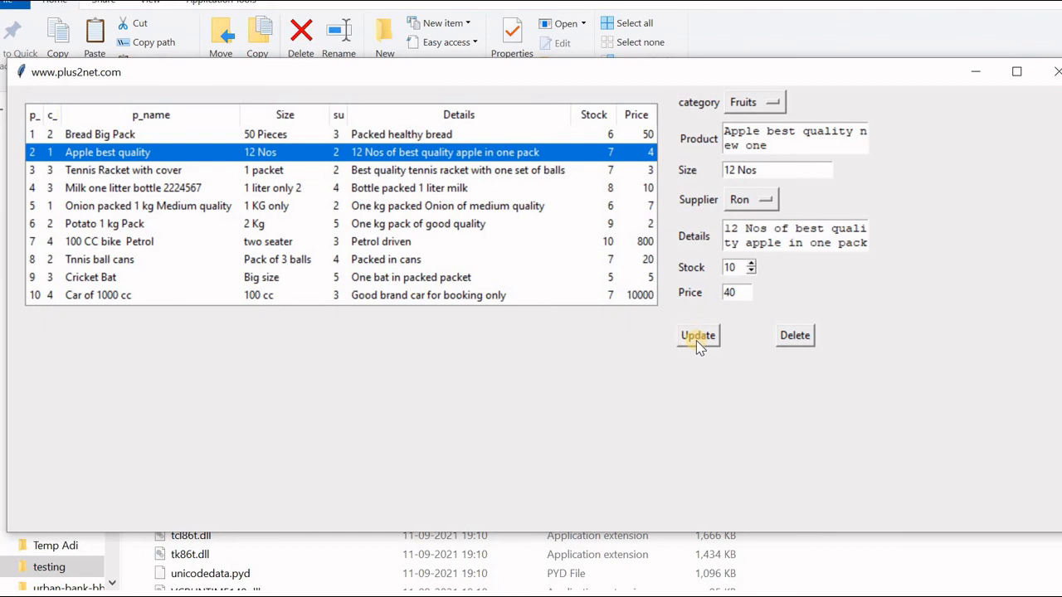
left_click(697, 335)
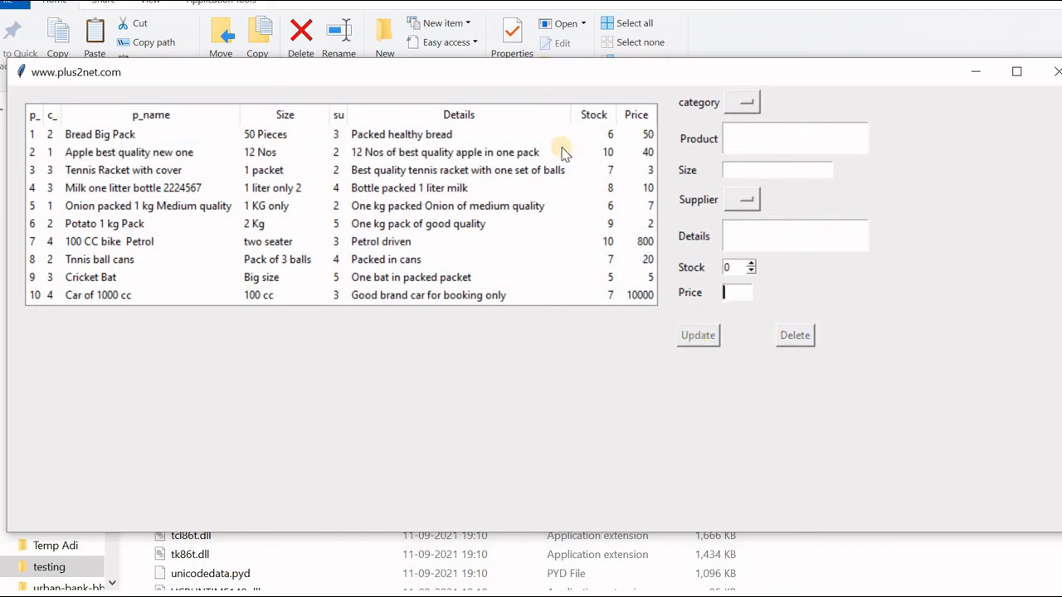
left_click(130, 153)
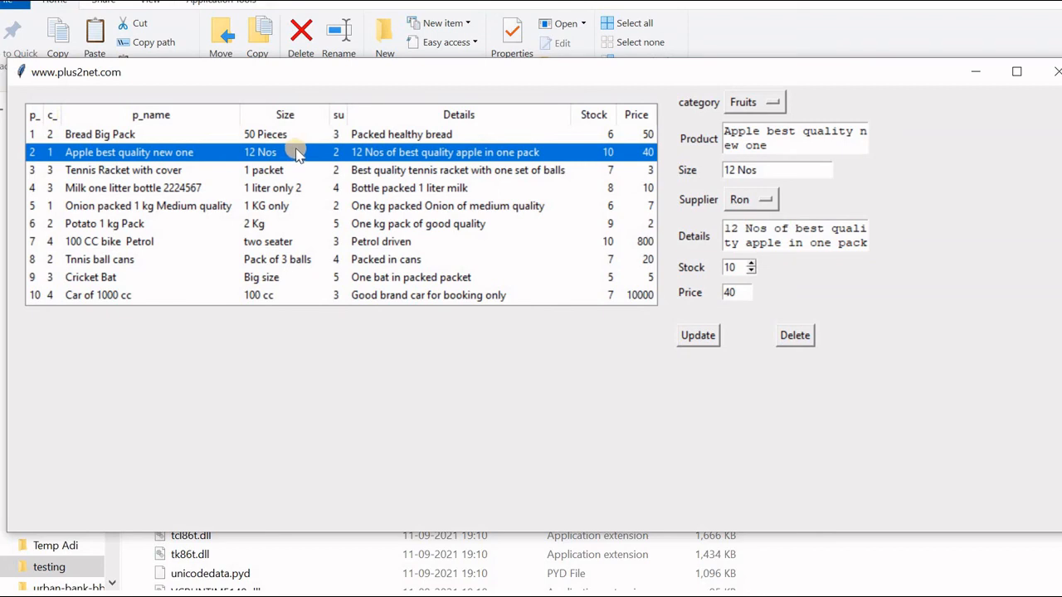
mouse_move(599, 156)
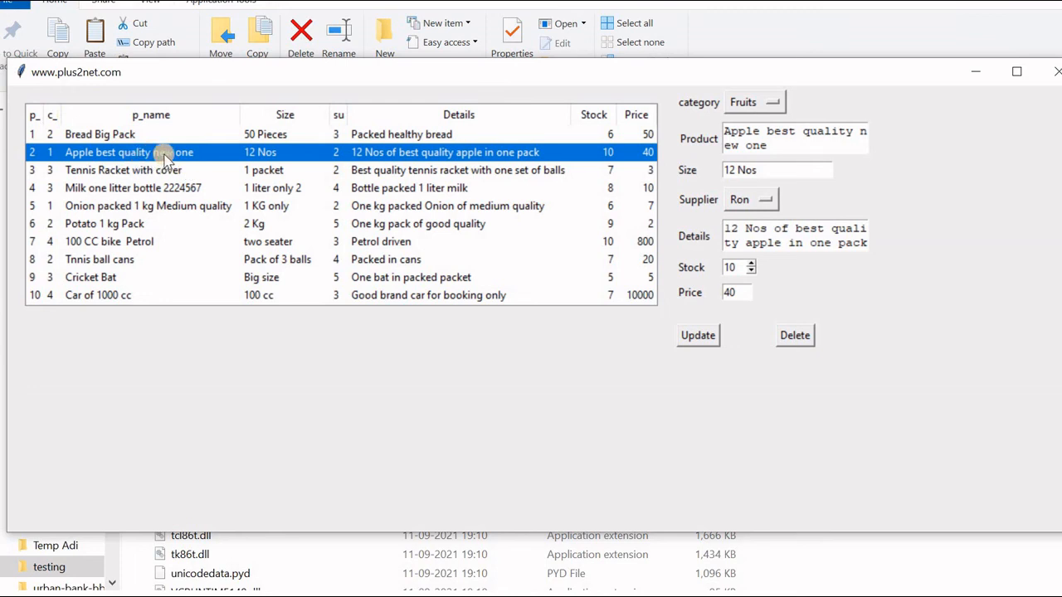
Review the tennis racket, 100 CC bike, Cricket Bat and ball cans records in the form.
left_click(123, 169)
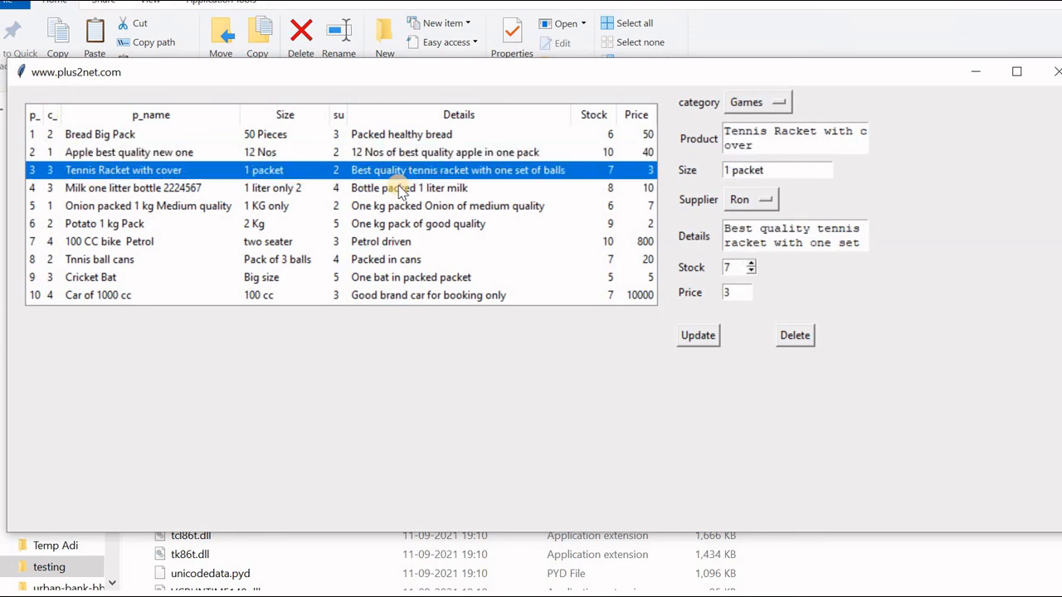
left_click(109, 242)
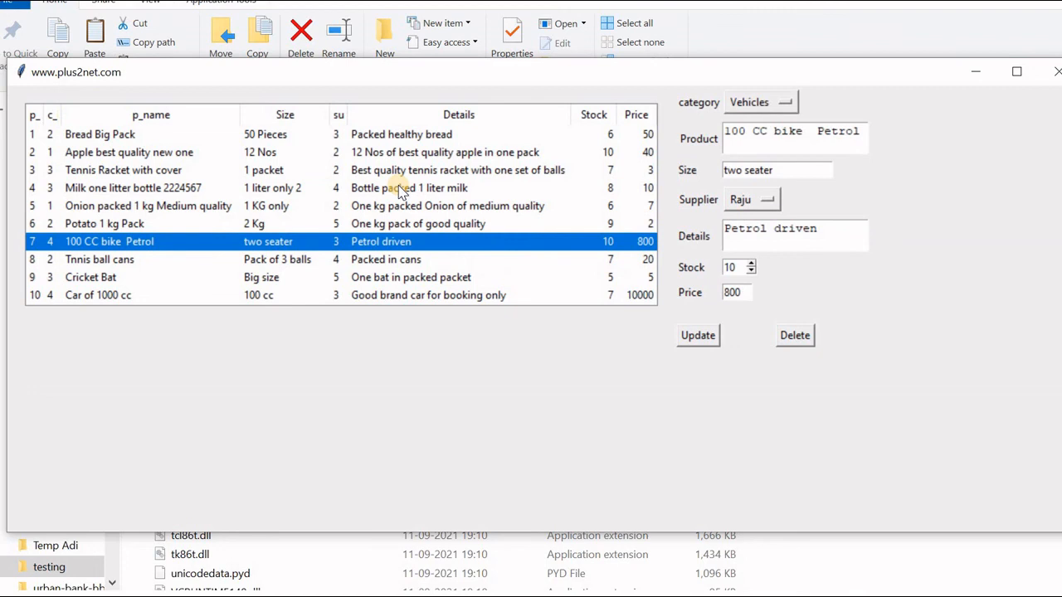
left_click(90, 277)
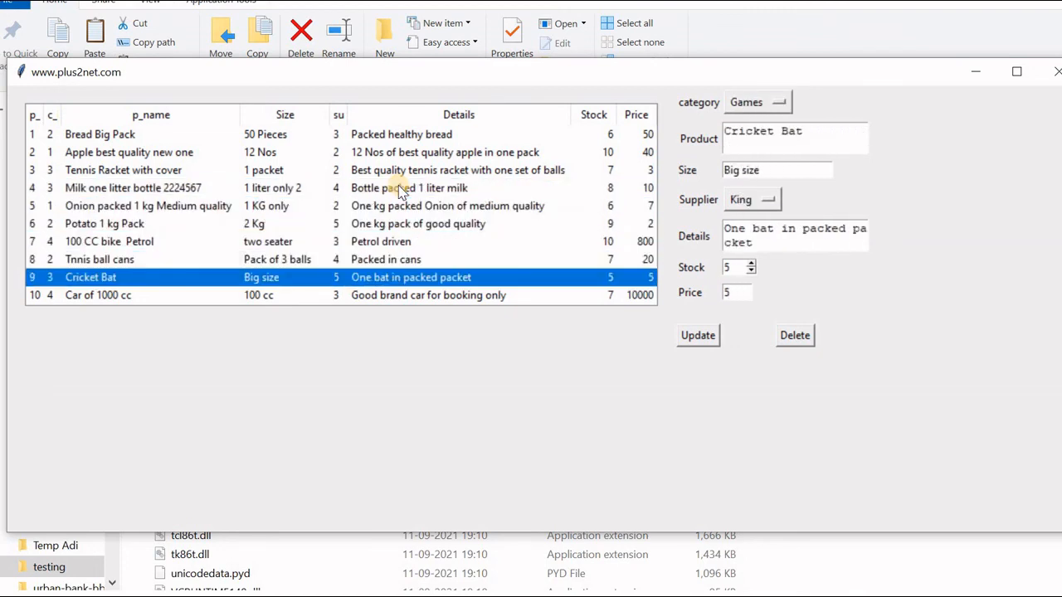
left_click(100, 259)
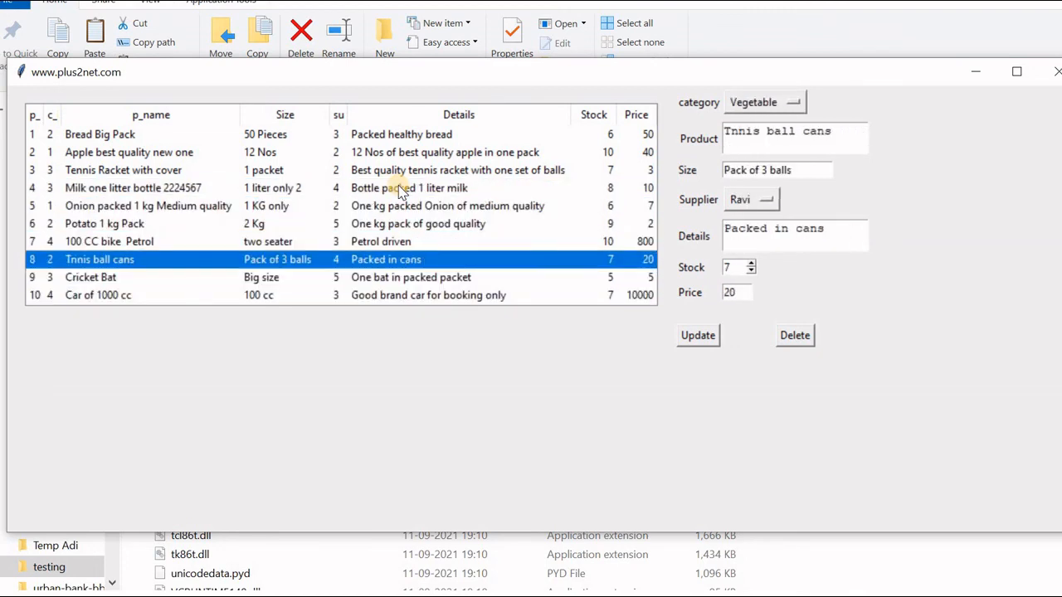